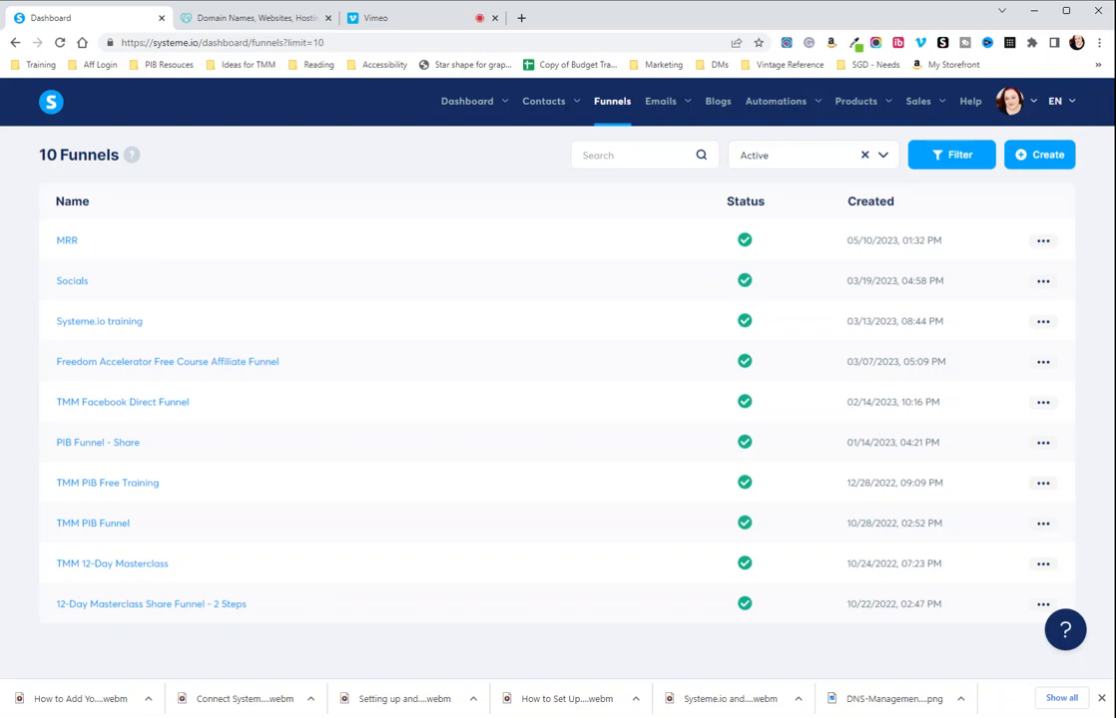
{"action": "mouse_move", "coordinate": [245, 165]}
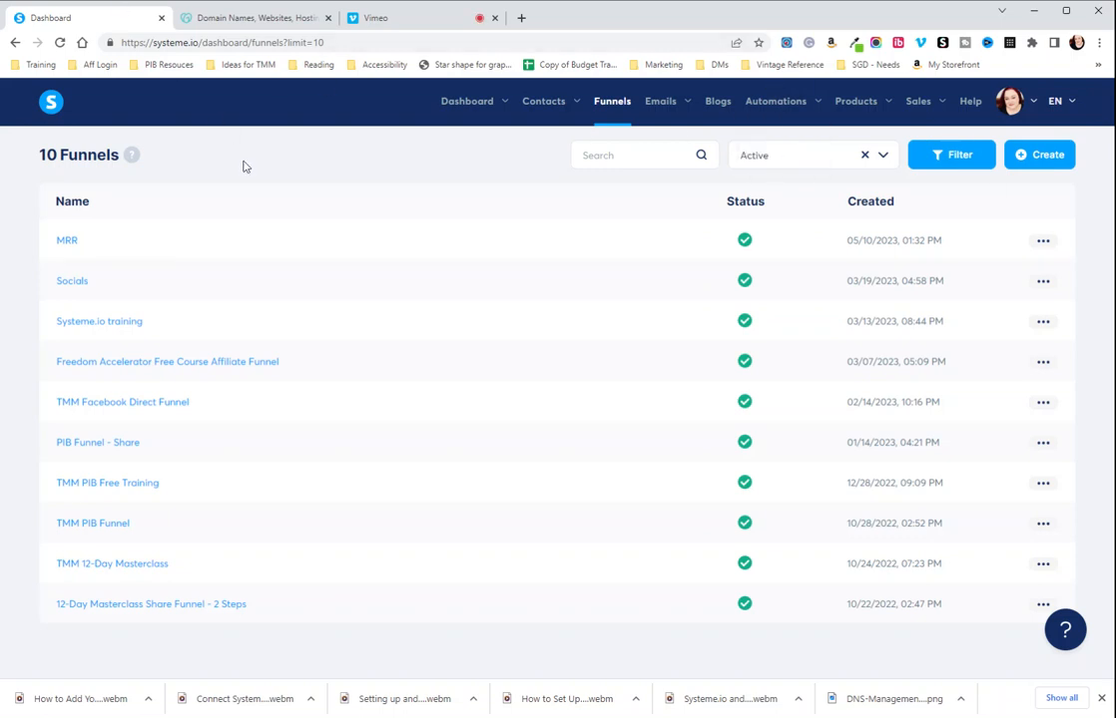
{"action": "mouse_move", "coordinate": [344, 168]}
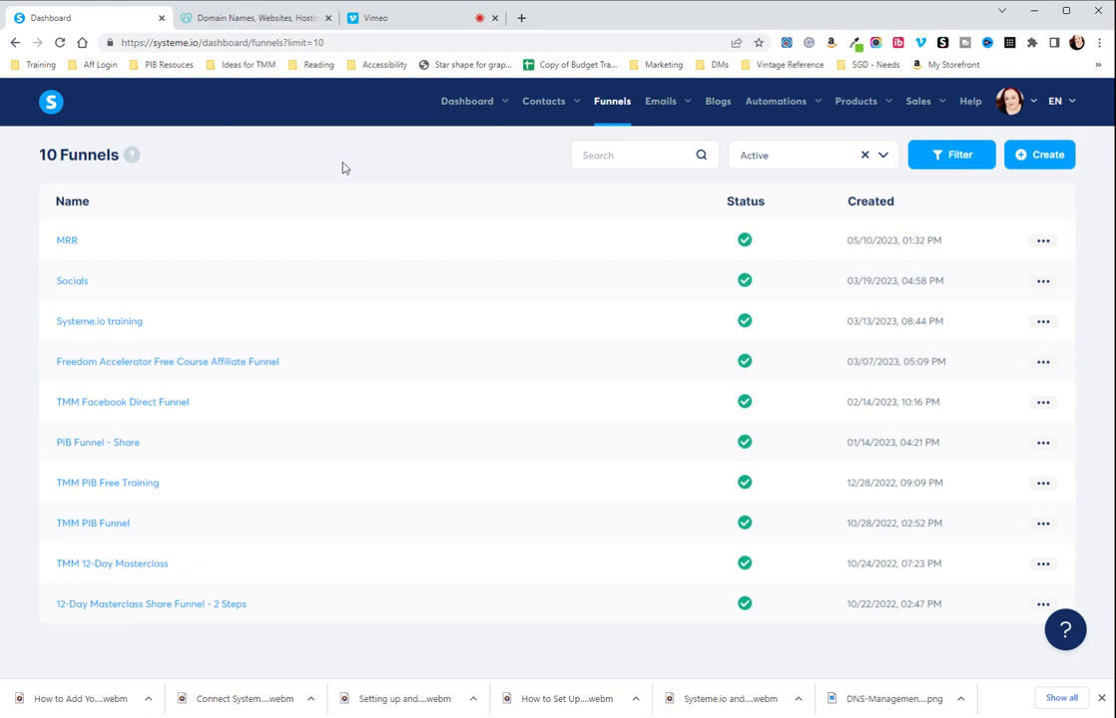
{"action": "mouse_move", "coordinate": [344, 166]}
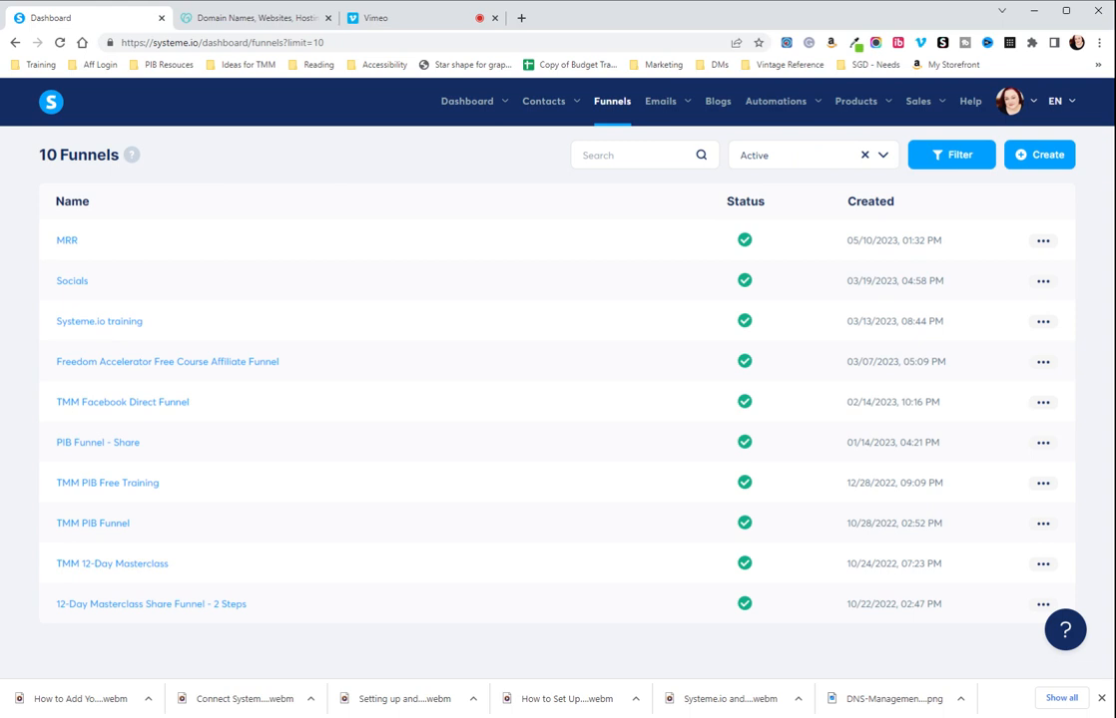
Step: Open Systeme.io Mailing settings and scroll to the verified domains and sender email fields
{"action": "left_click", "coordinate": [255, 17]}
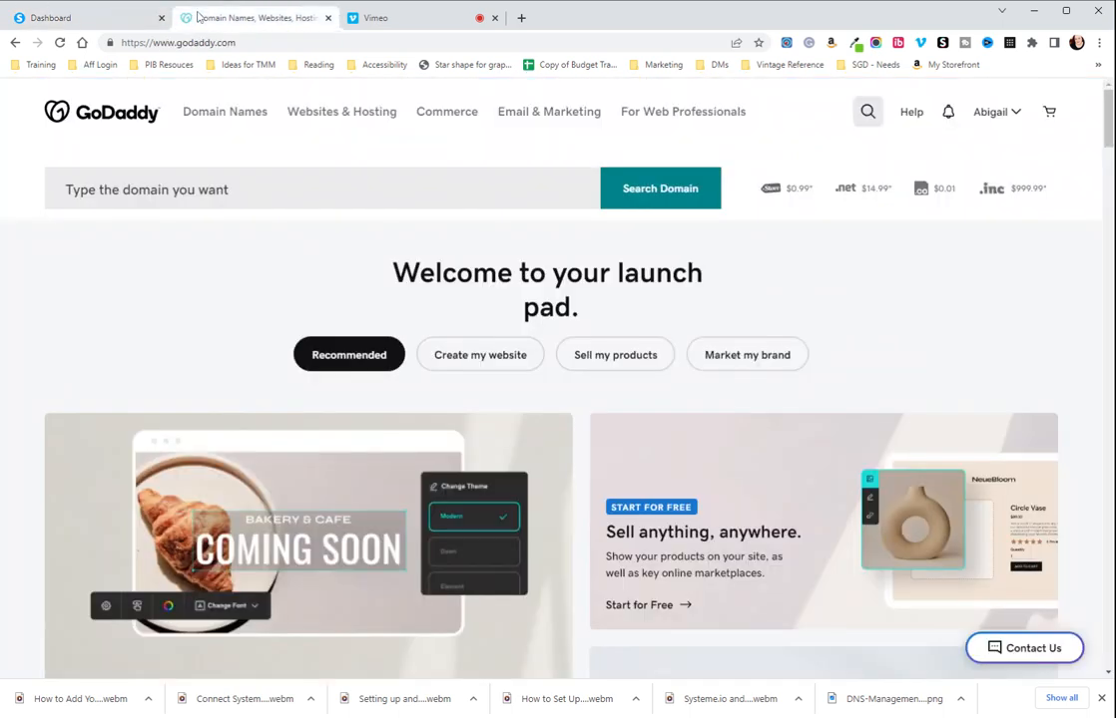
{"action": "left_click", "coordinate": [85, 17]}
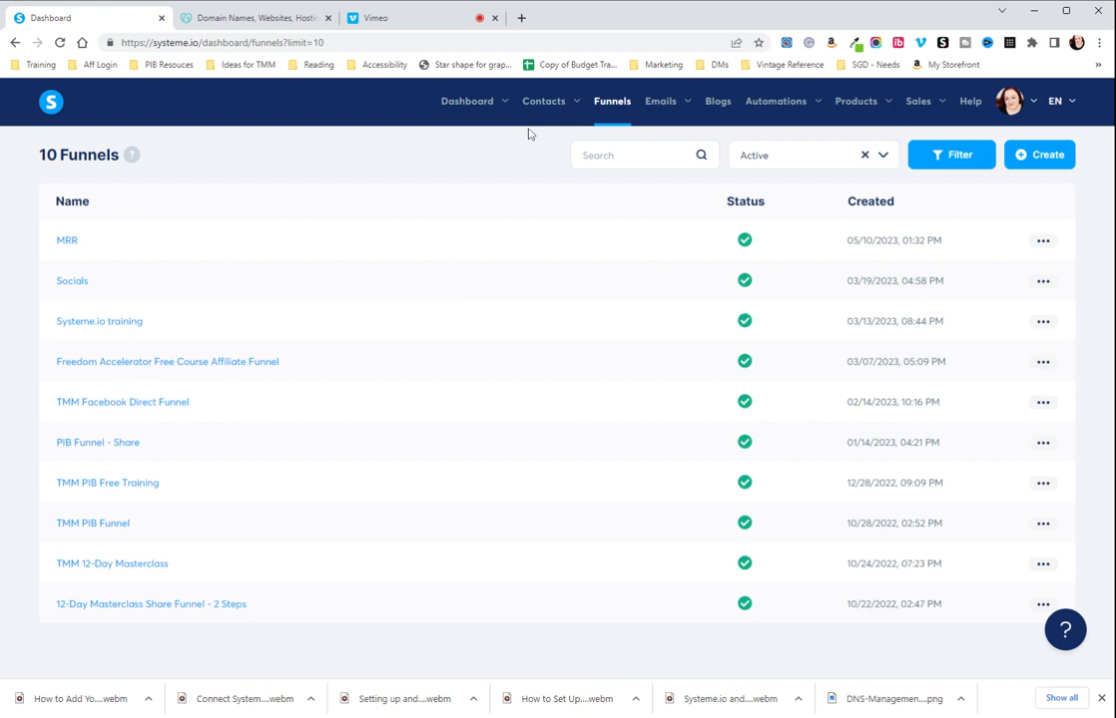
{"action": "mouse_move", "coordinate": [515, 143]}
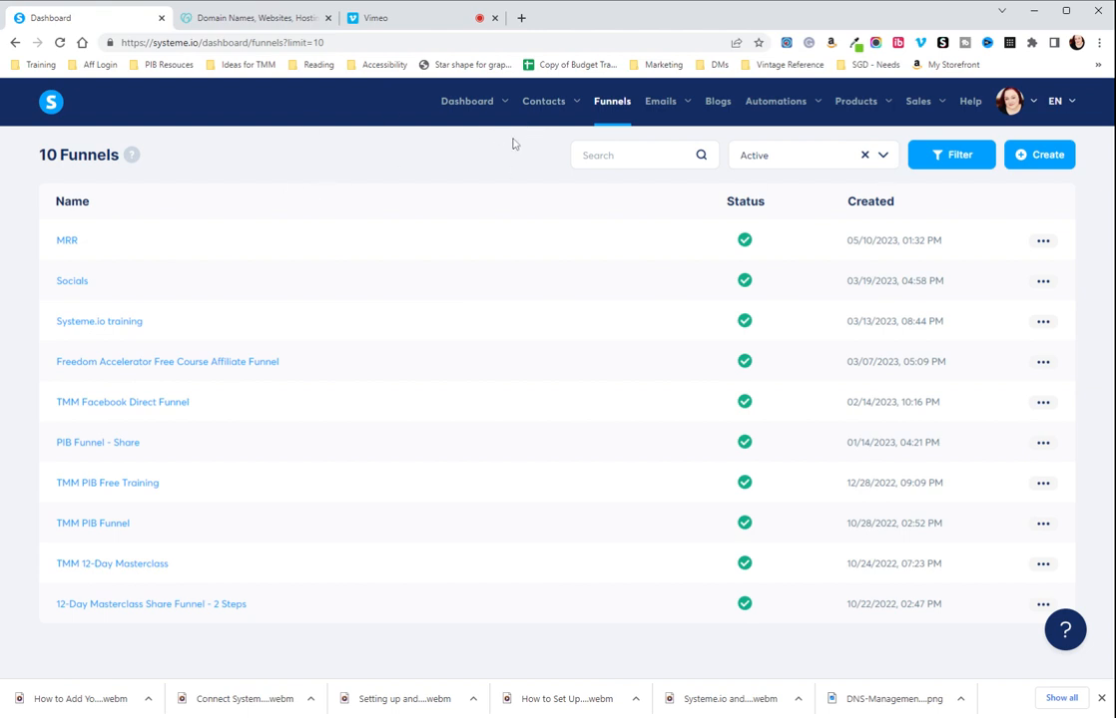
{"action": "left_click", "coordinate": [1033, 101]}
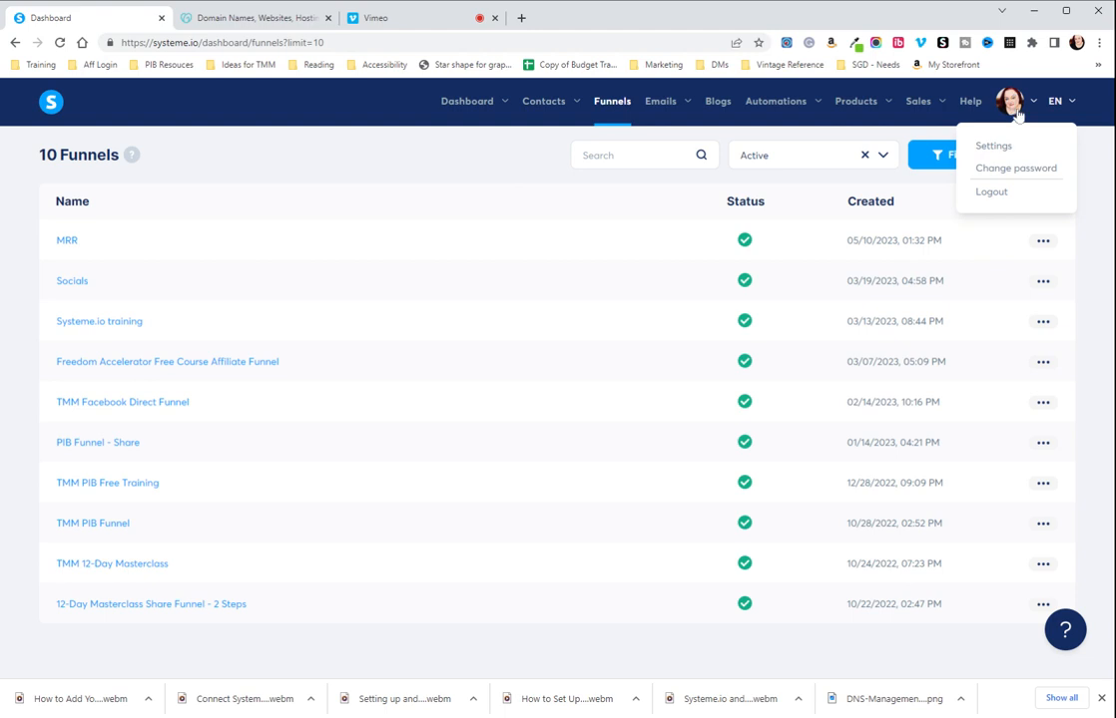
{"action": "mouse_move", "coordinate": [1018, 113]}
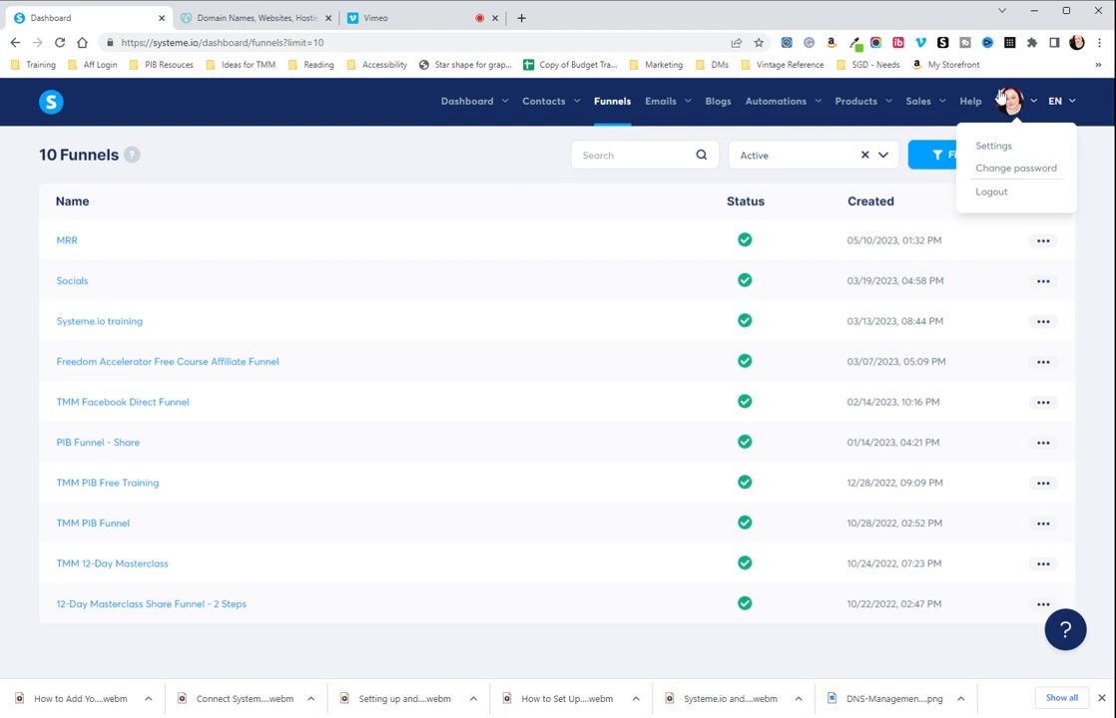
{"action": "mouse_move", "coordinate": [994, 146]}
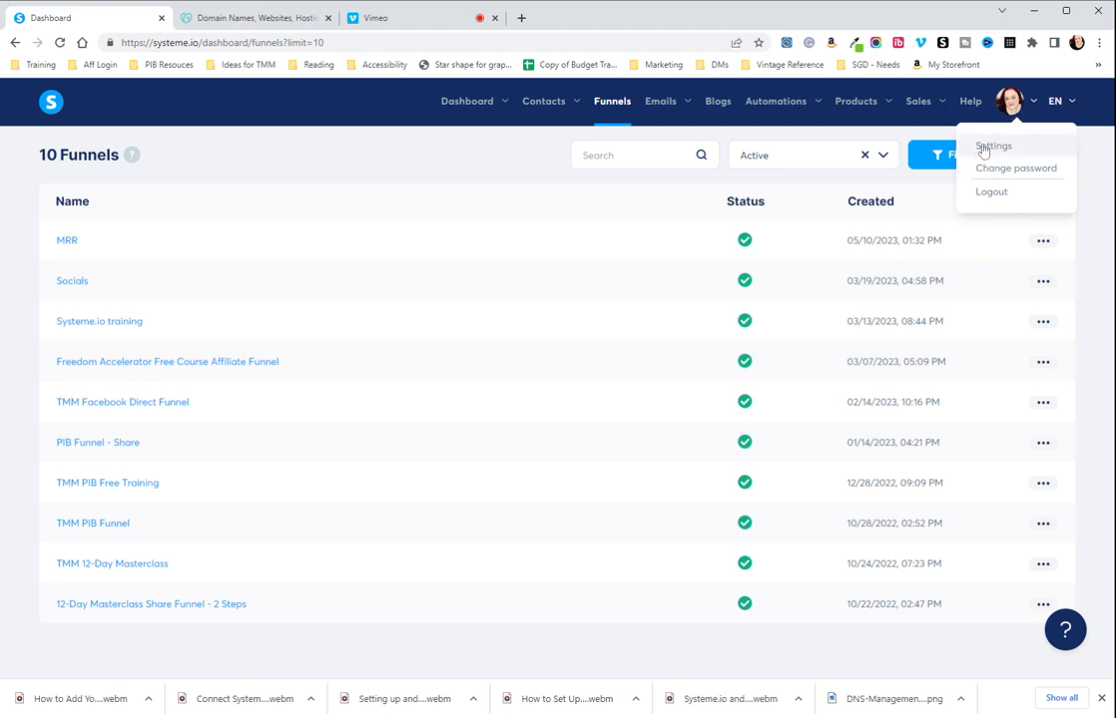
{"action": "left_click", "coordinate": [994, 145]}
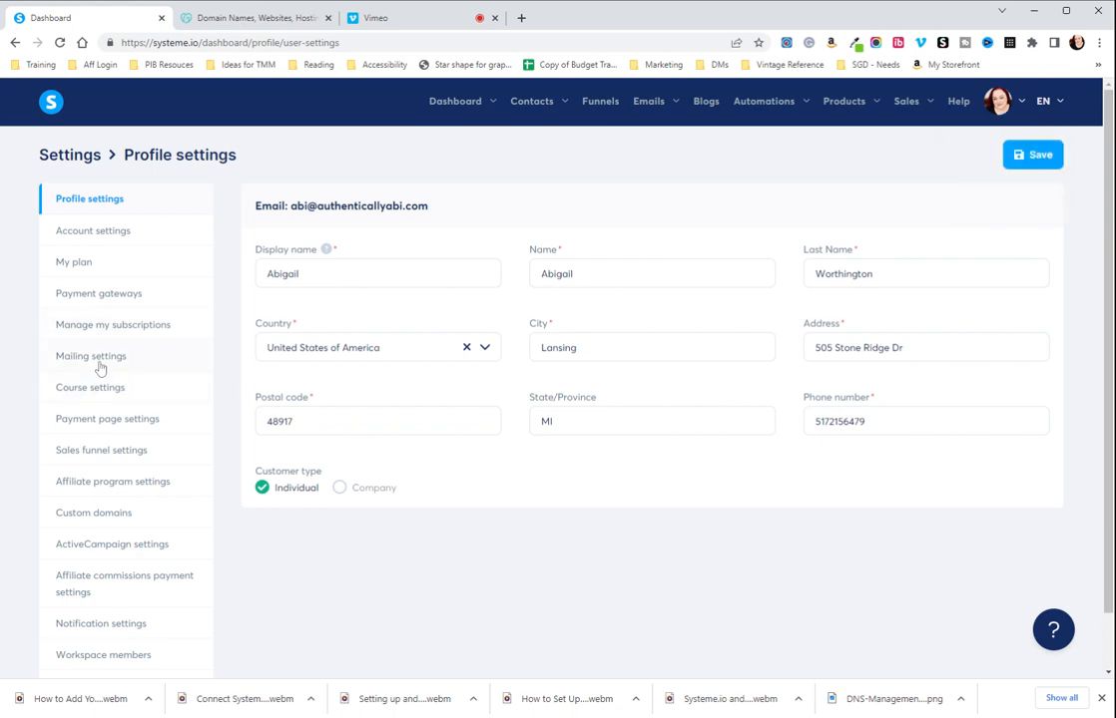
{"action": "left_click", "coordinate": [90, 355]}
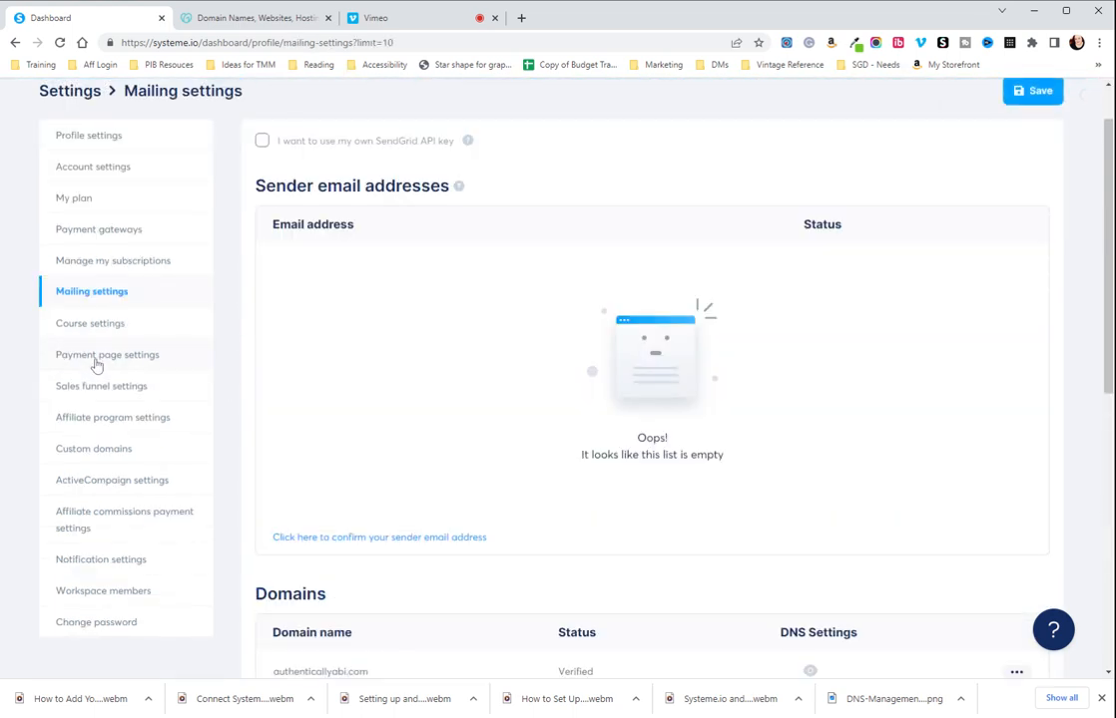
{"action": "mouse_move", "coordinate": [727, 336]}
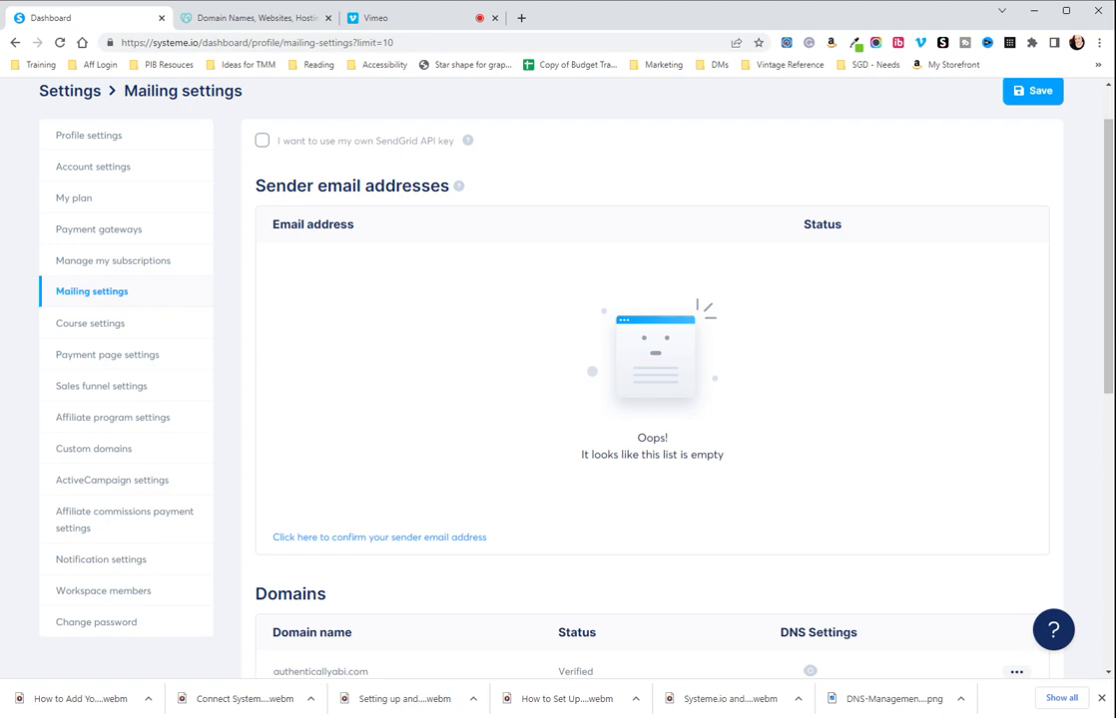
{"action": "scroll", "scroll_direction": "down", "scroll_amount": 3}
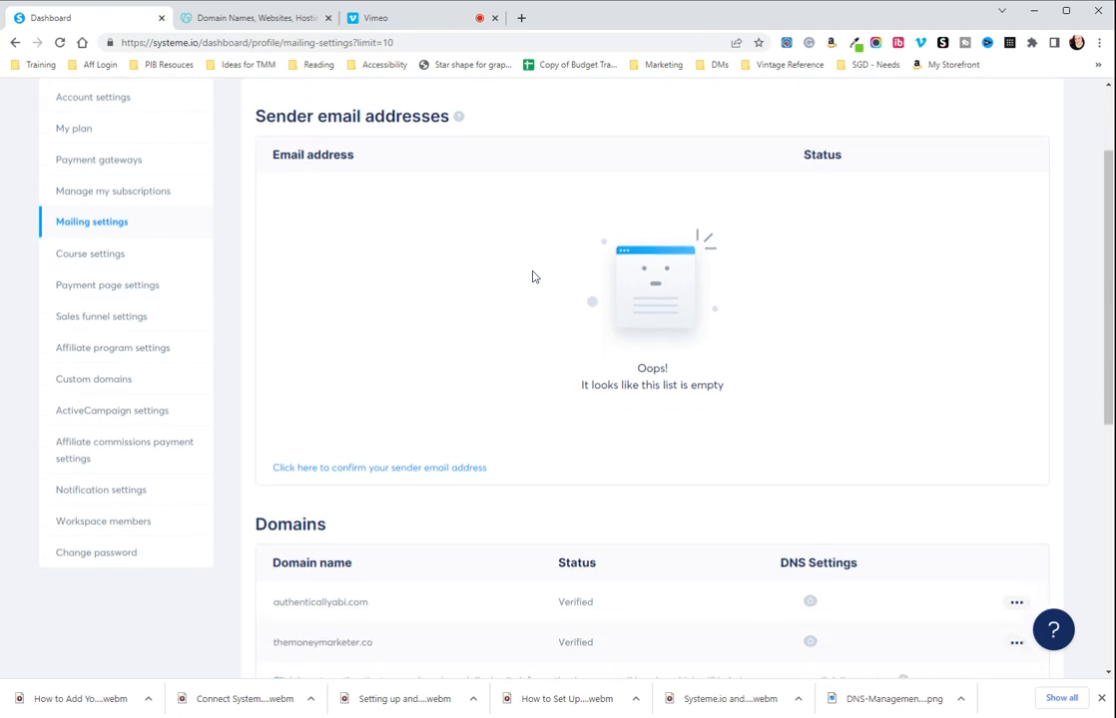
{"action": "scroll", "scroll_direction": "up", "scroll_amount": 3}
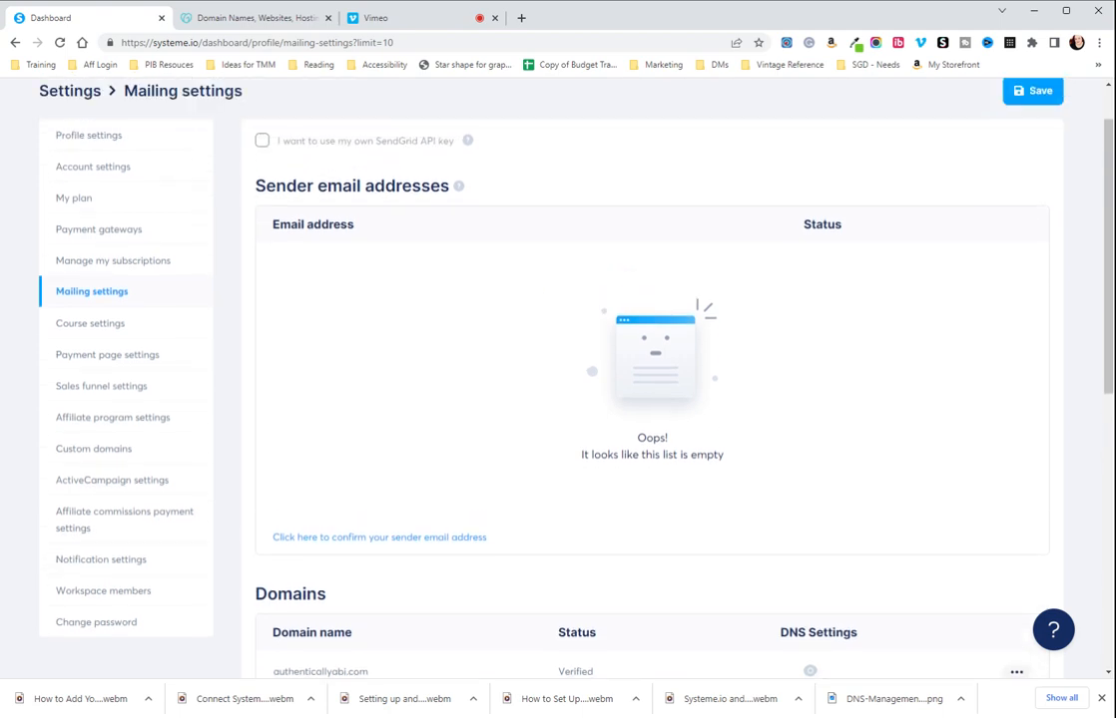
{"action": "scroll", "scroll_direction": "down", "scroll_amount": 3}
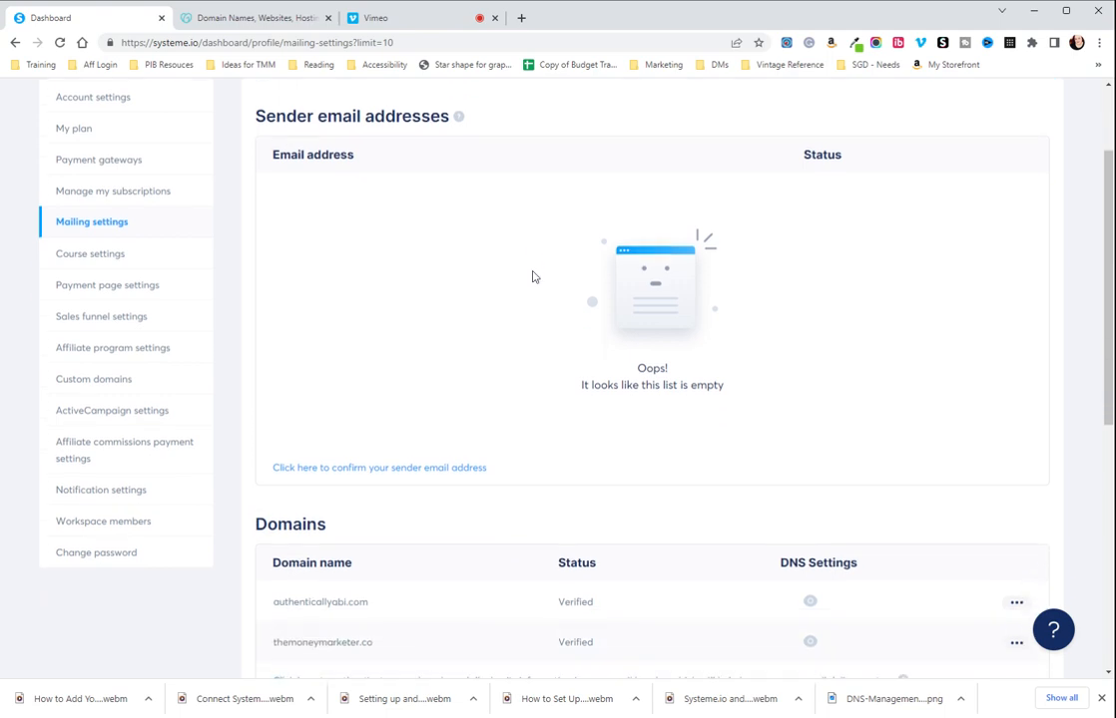
{"action": "scroll", "scroll_direction": "down", "scroll_amount": 3}
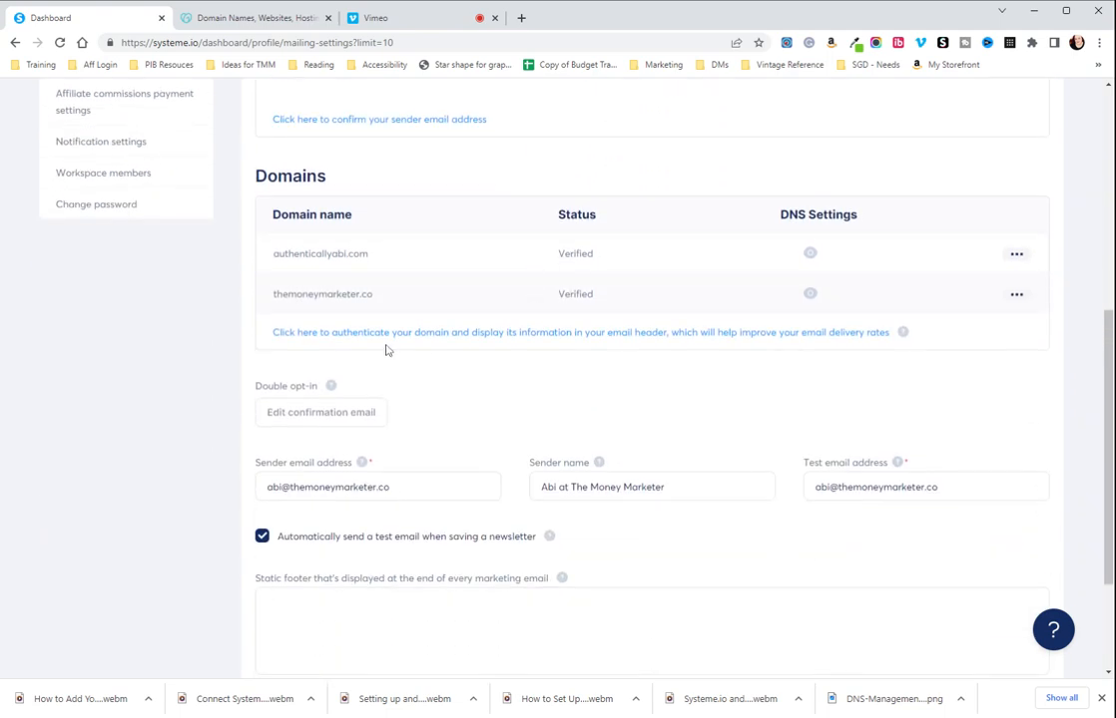
{"action": "mouse_move", "coordinate": [400, 337]}
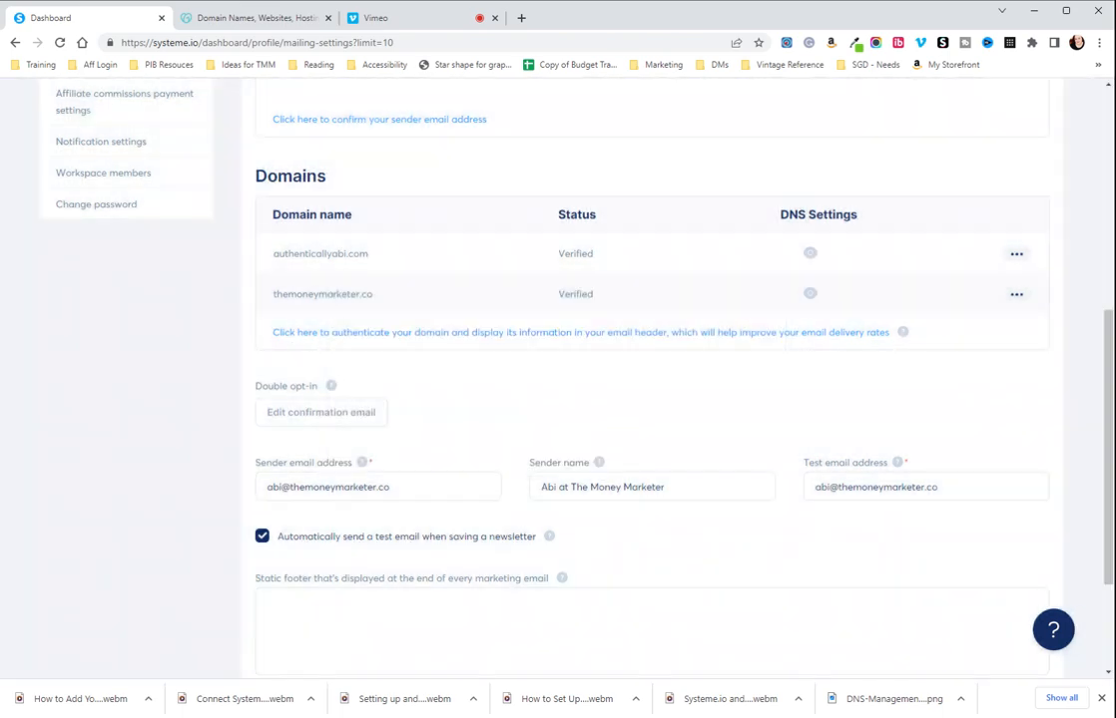
{"action": "mouse_move", "coordinate": [320, 338]}
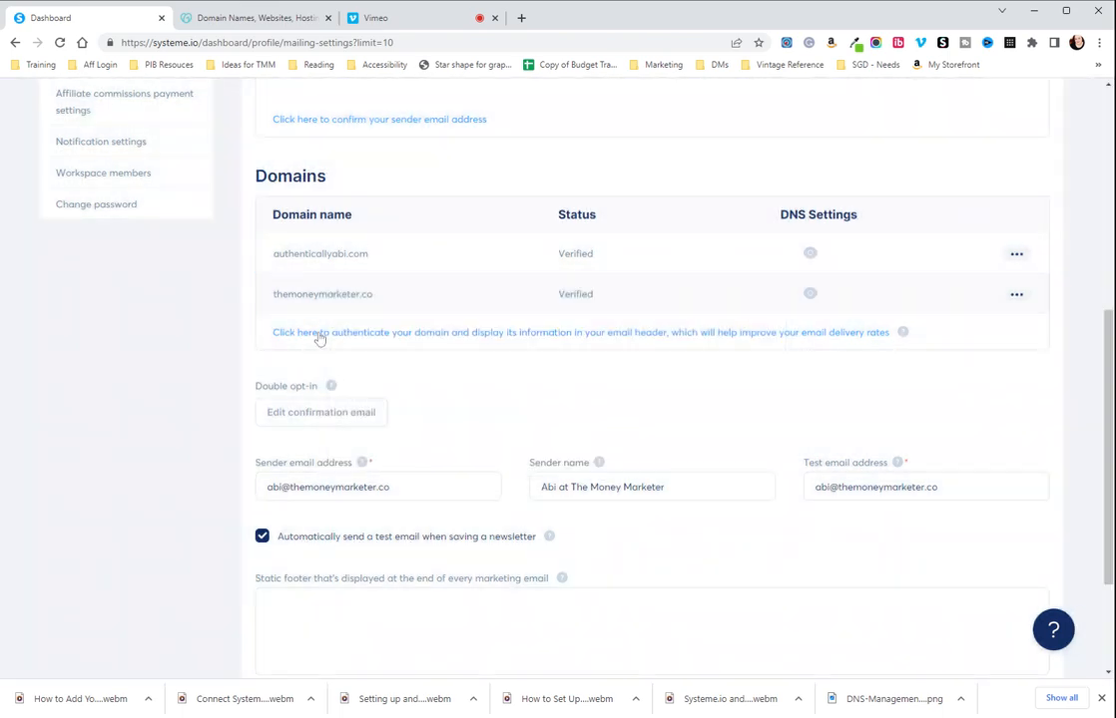
{"action": "left_click", "coordinate": [318, 332]}
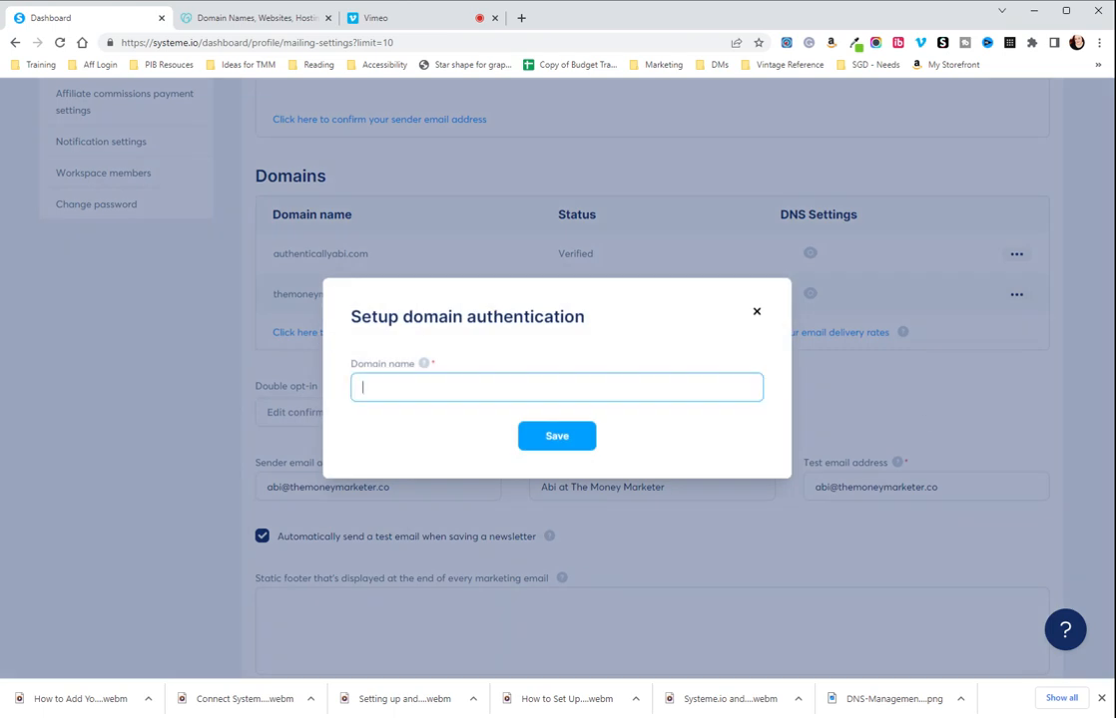
{"action": "type", "text": "domain.com"}
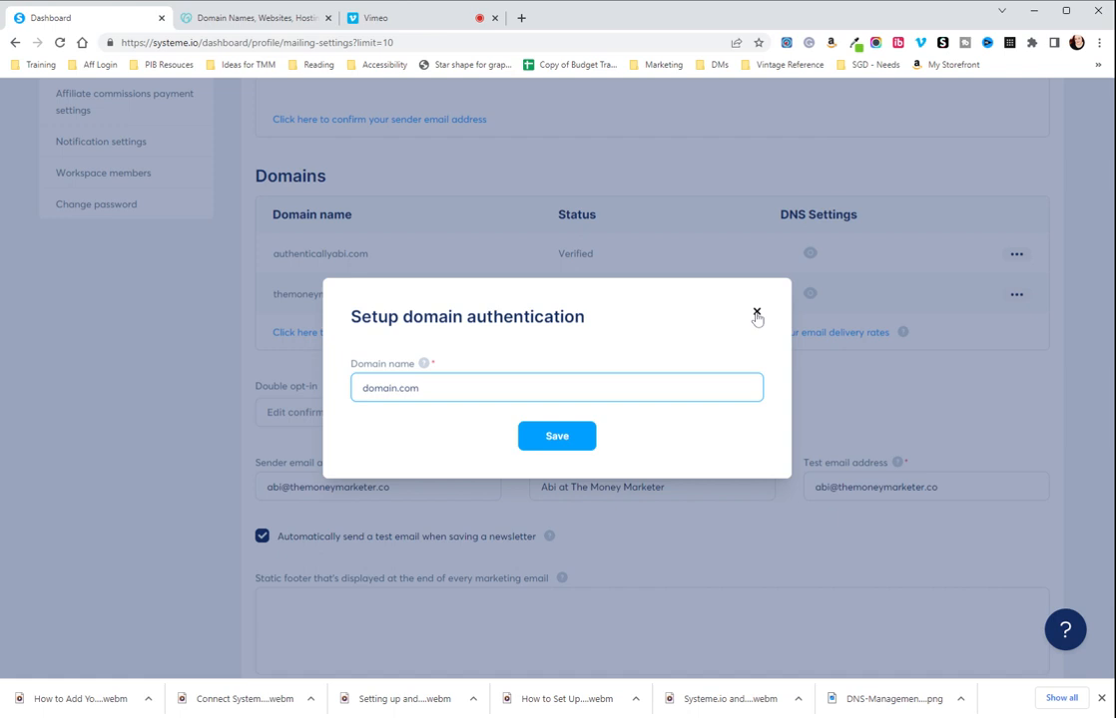
{"action": "left_click", "coordinate": [756, 311]}
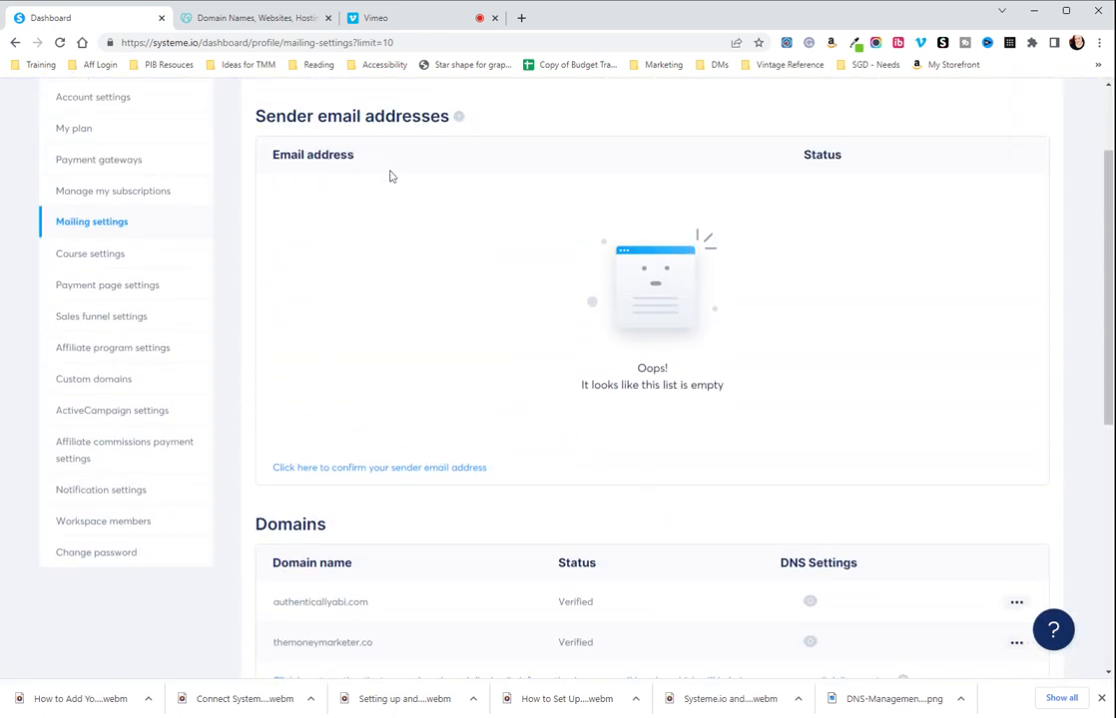
{"action": "mouse_move", "coordinate": [599, 189]}
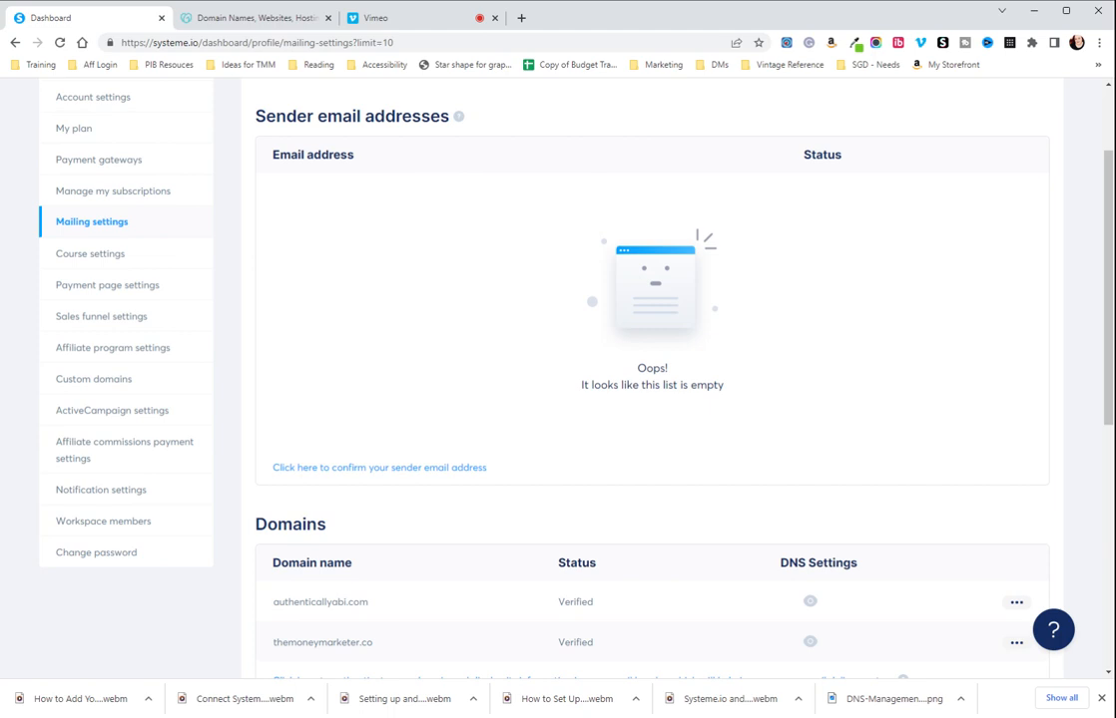
{"action": "mouse_move", "coordinate": [338, 477]}
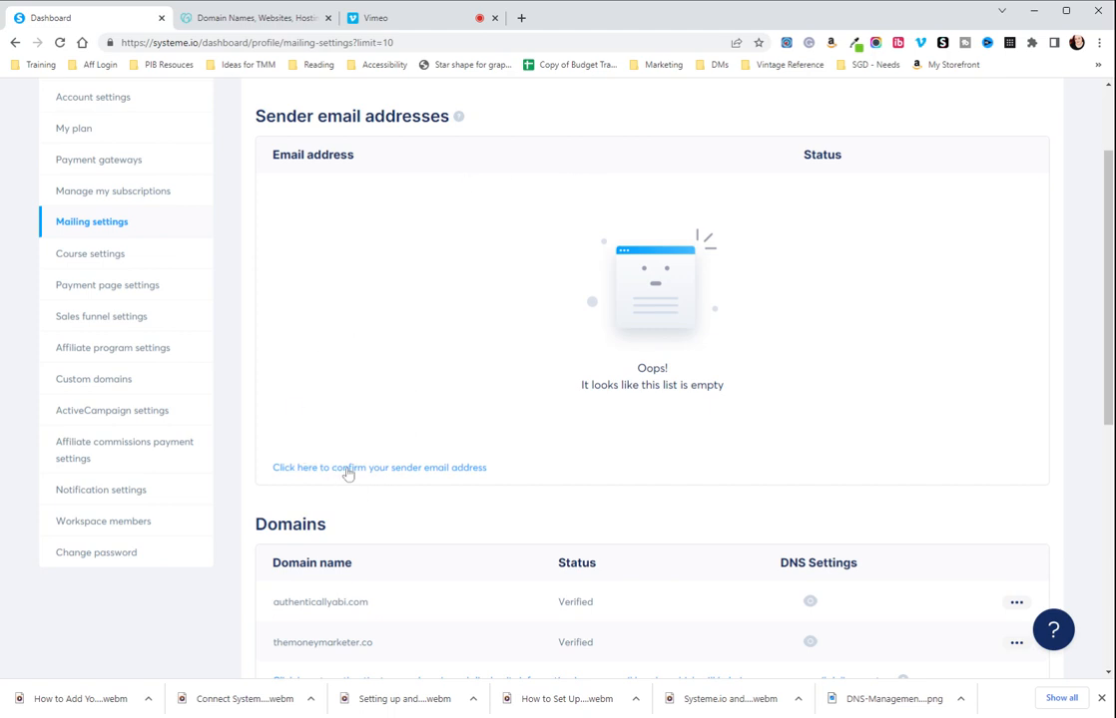
Step: Start a new sender email with placeholder 'abi@dd', then close the dialog unsaved
{"action": "left_click", "coordinate": [378, 467]}
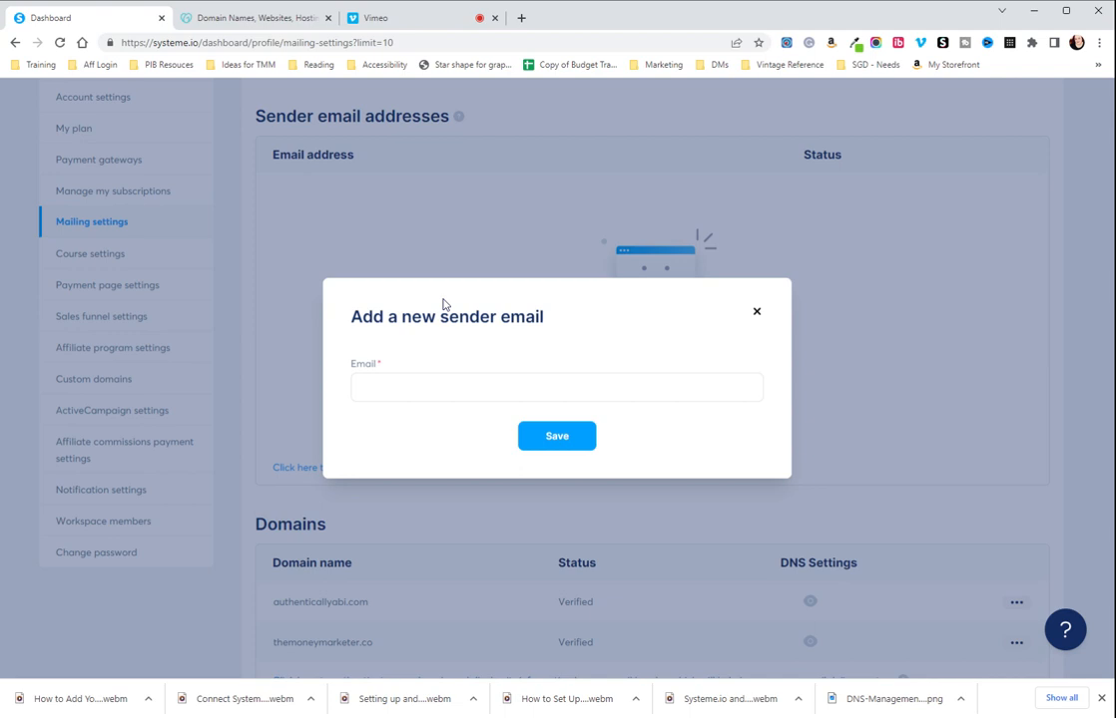
{"action": "type", "text": "a"}
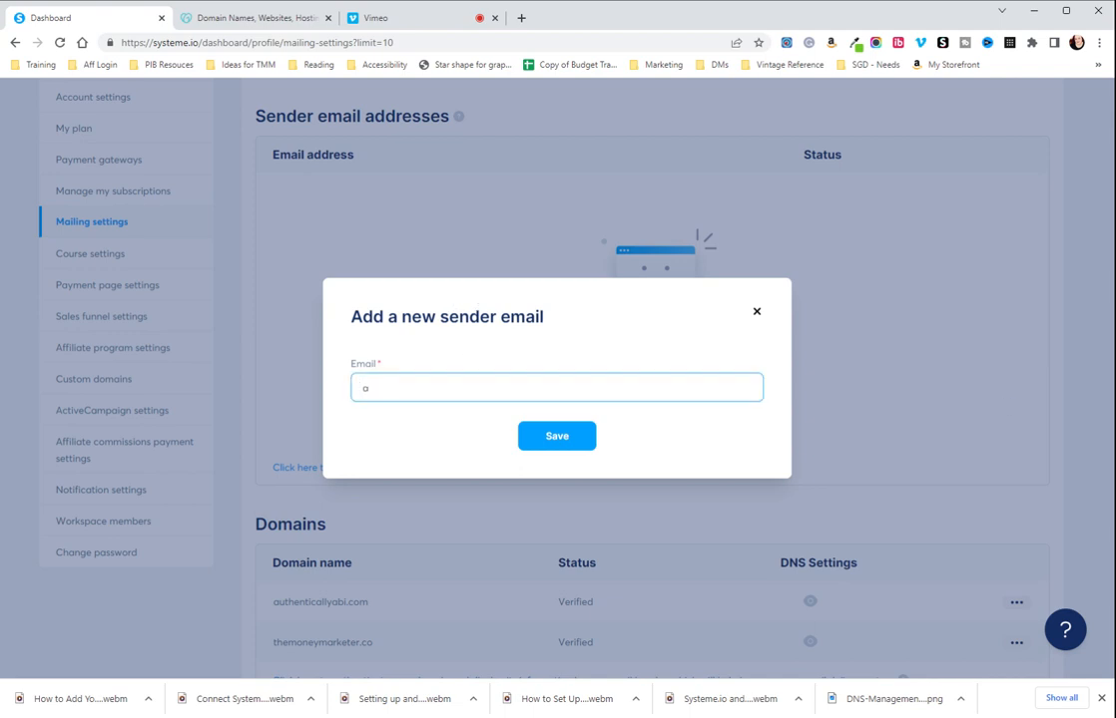
{"action": "type", "text": "bi@dd"}
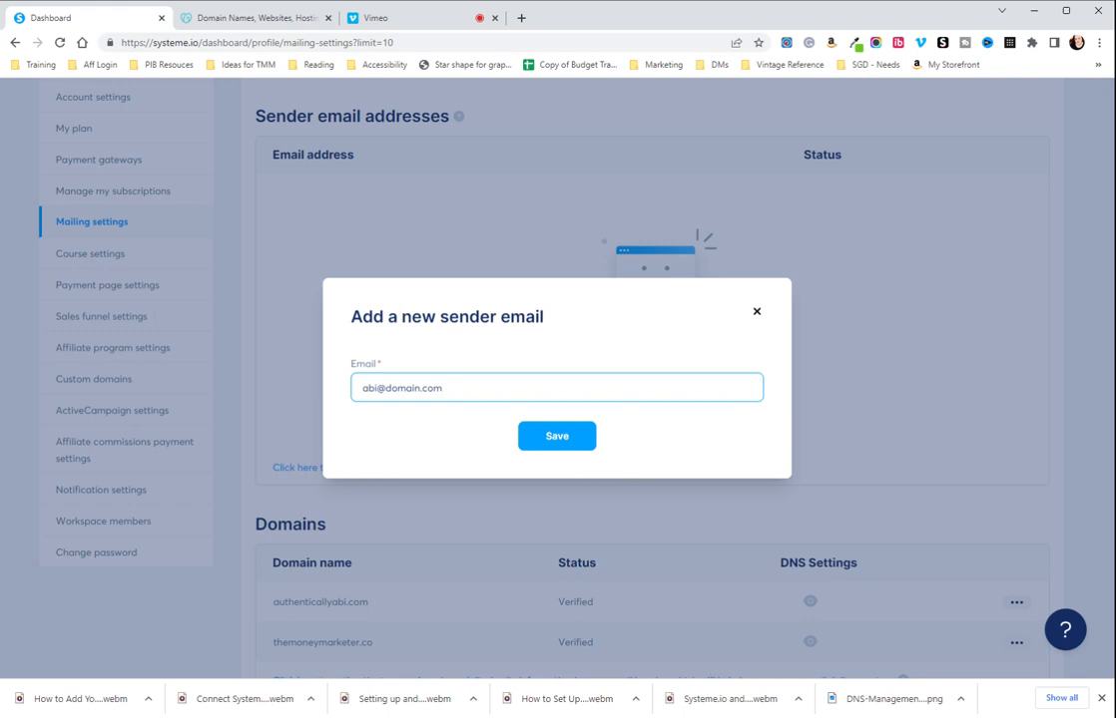
{"action": "mouse_move", "coordinate": [745, 459]}
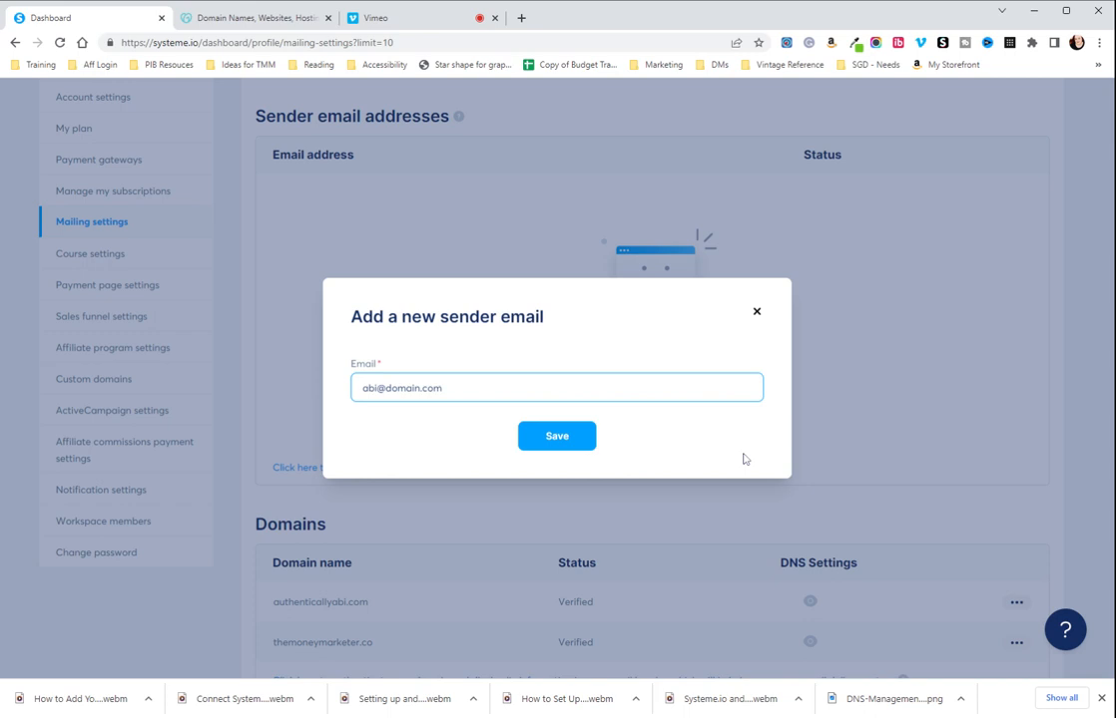
{"action": "left_click", "coordinate": [555, 387]}
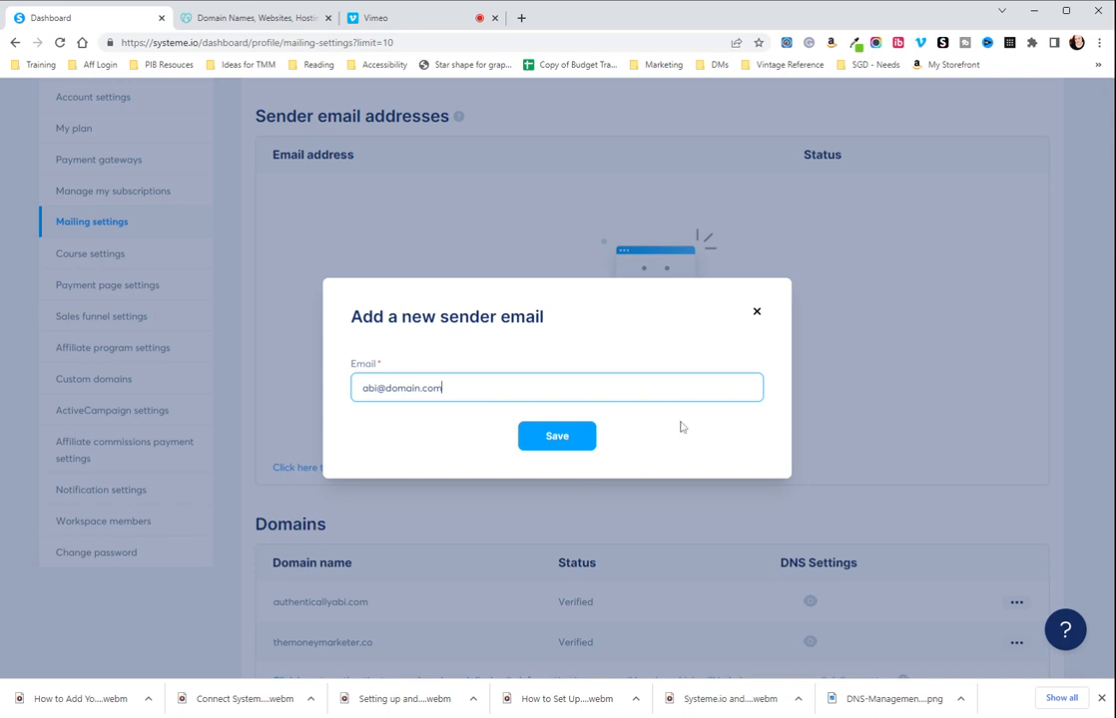
{"action": "mouse_move", "coordinate": [759, 322]}
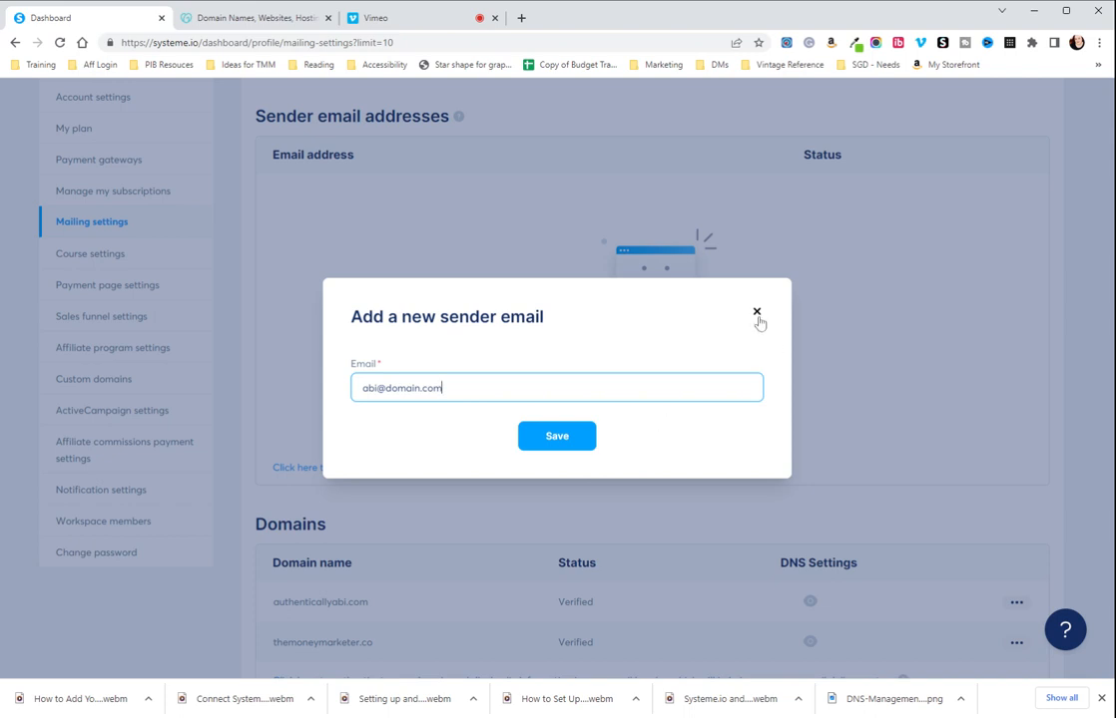
{"action": "left_click", "coordinate": [757, 312]}
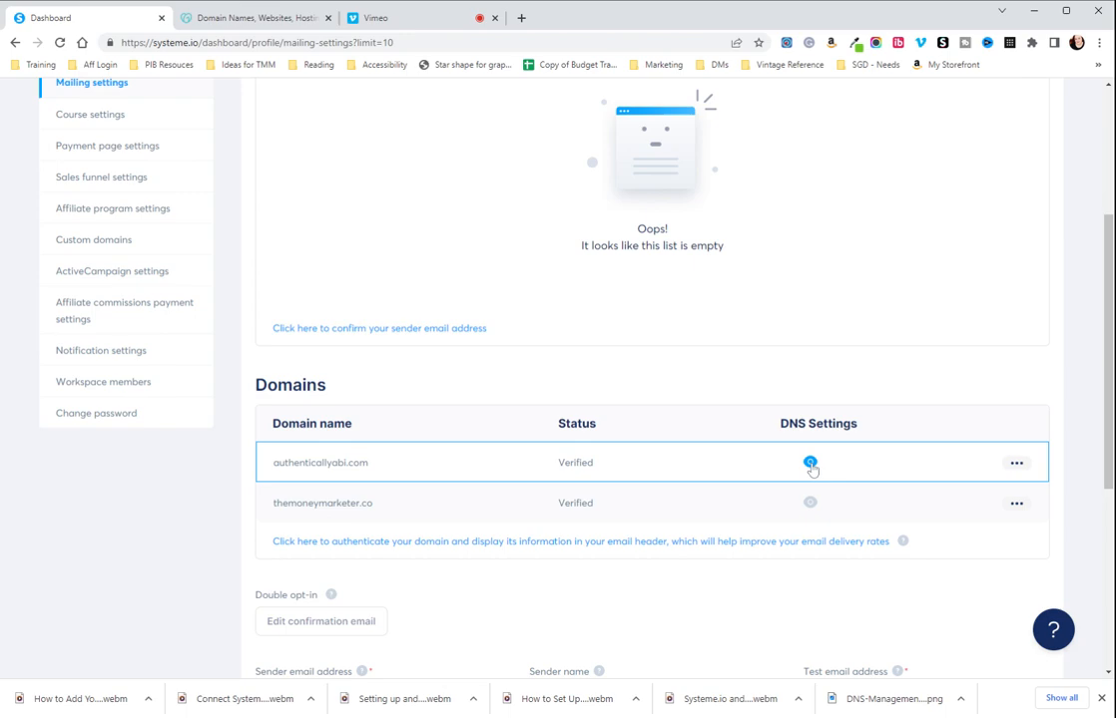
Step: View the CNAME authentication records for authenticallyabi.com, then switch to GoDaddy
{"action": "left_click", "coordinate": [810, 462]}
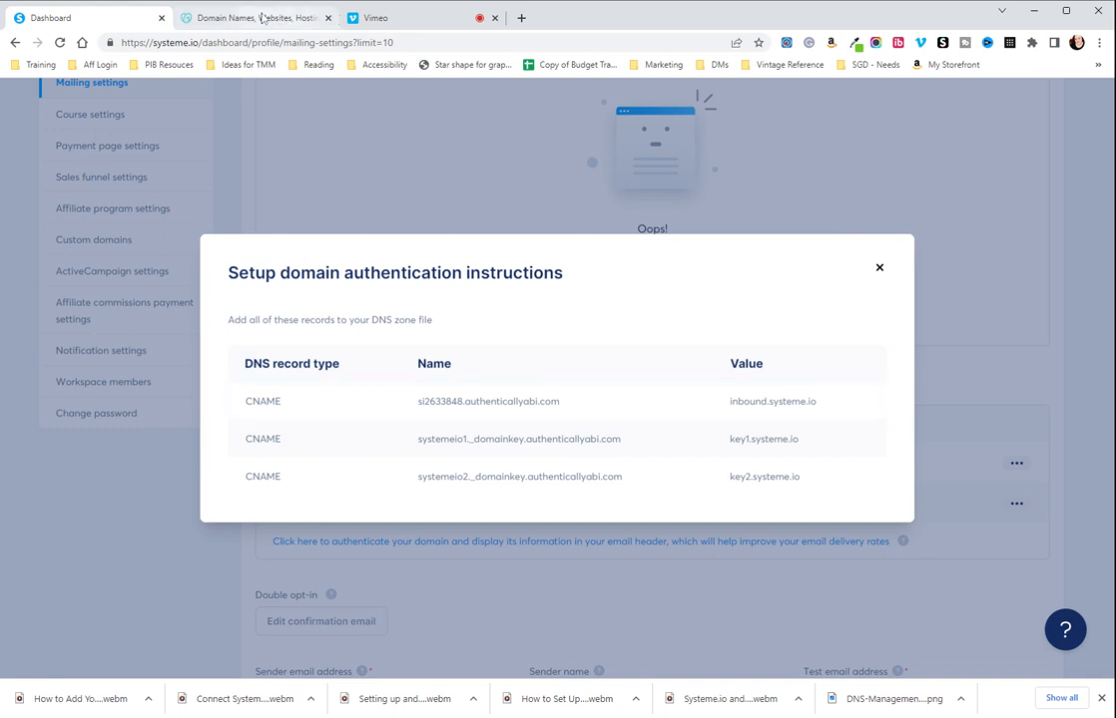
{"action": "left_click", "coordinate": [256, 17]}
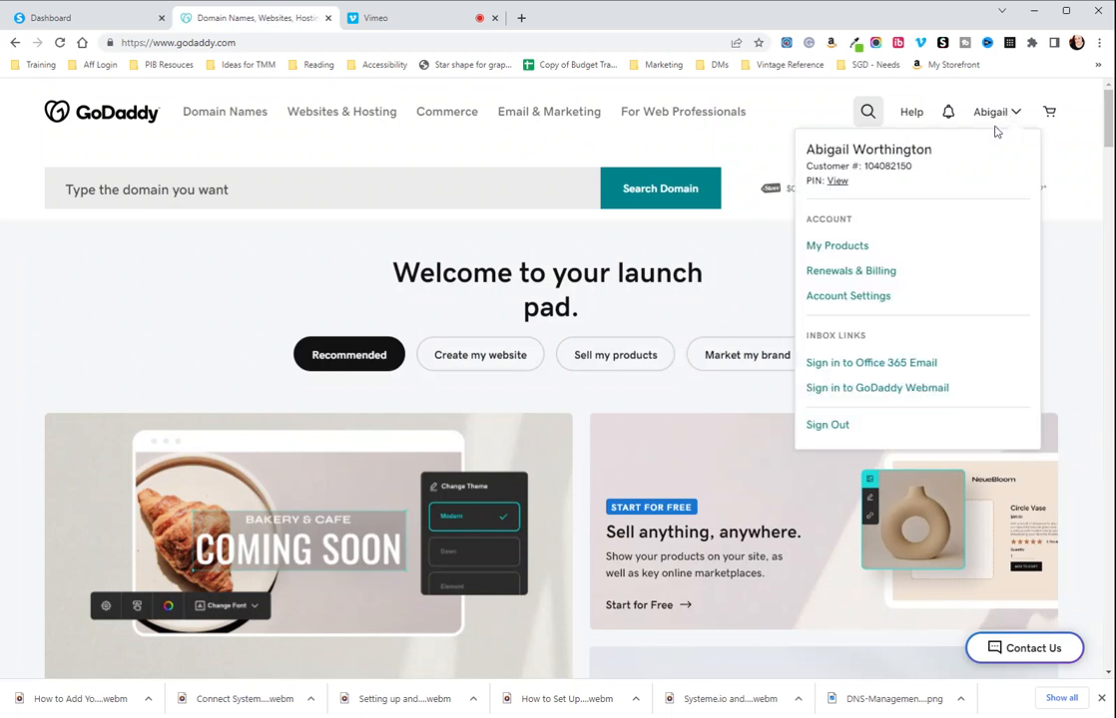
Step: Open authenticallyabi.com's DNS records from GoDaddy's My Products list
{"action": "left_click", "coordinate": [836, 246]}
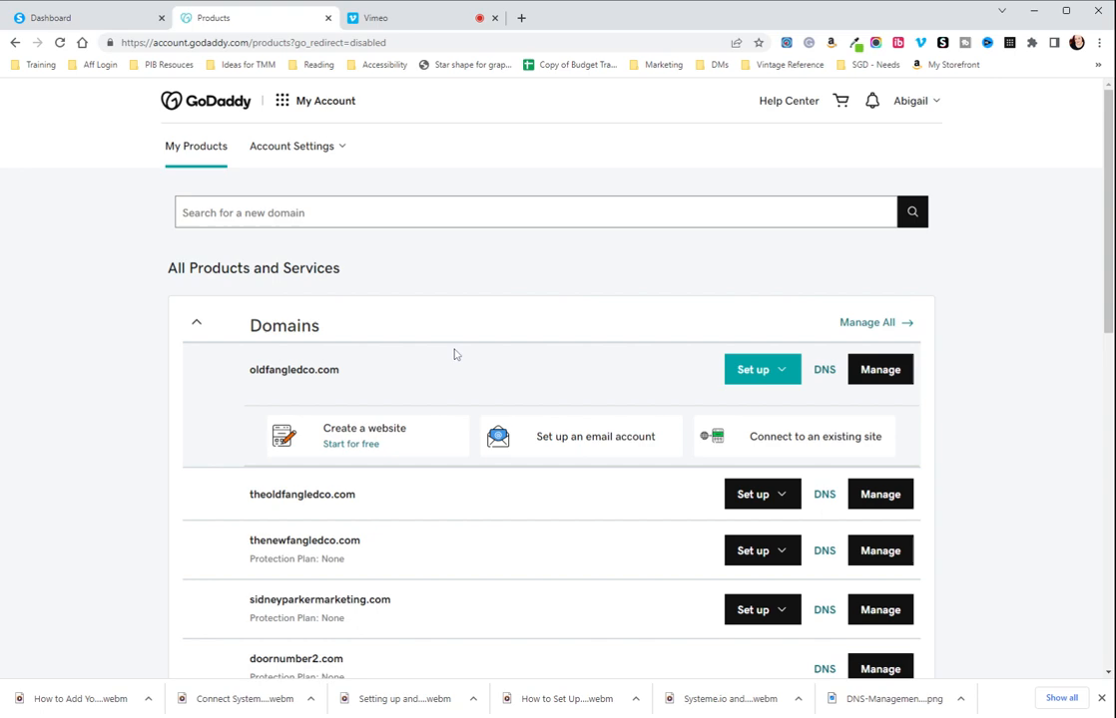
{"action": "scroll", "scroll_direction": "down", "scroll_amount": 3}
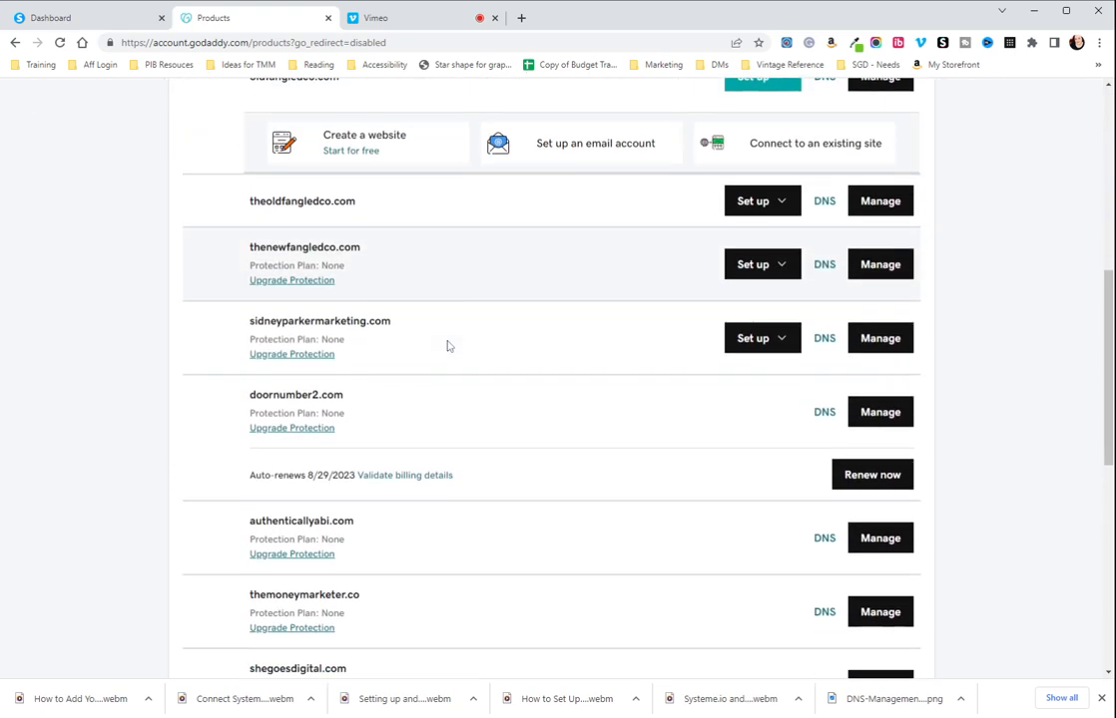
{"action": "scroll", "scroll_direction": "down", "scroll_amount": 3}
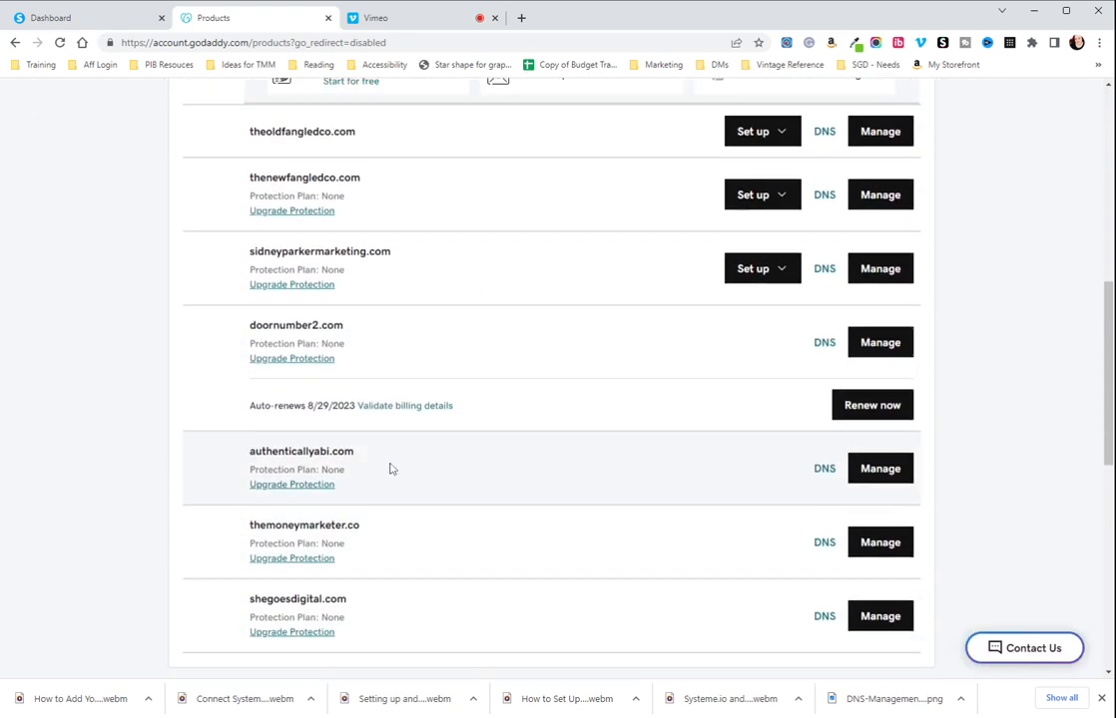
{"action": "scroll", "scroll_direction": "down", "scroll_amount": 3}
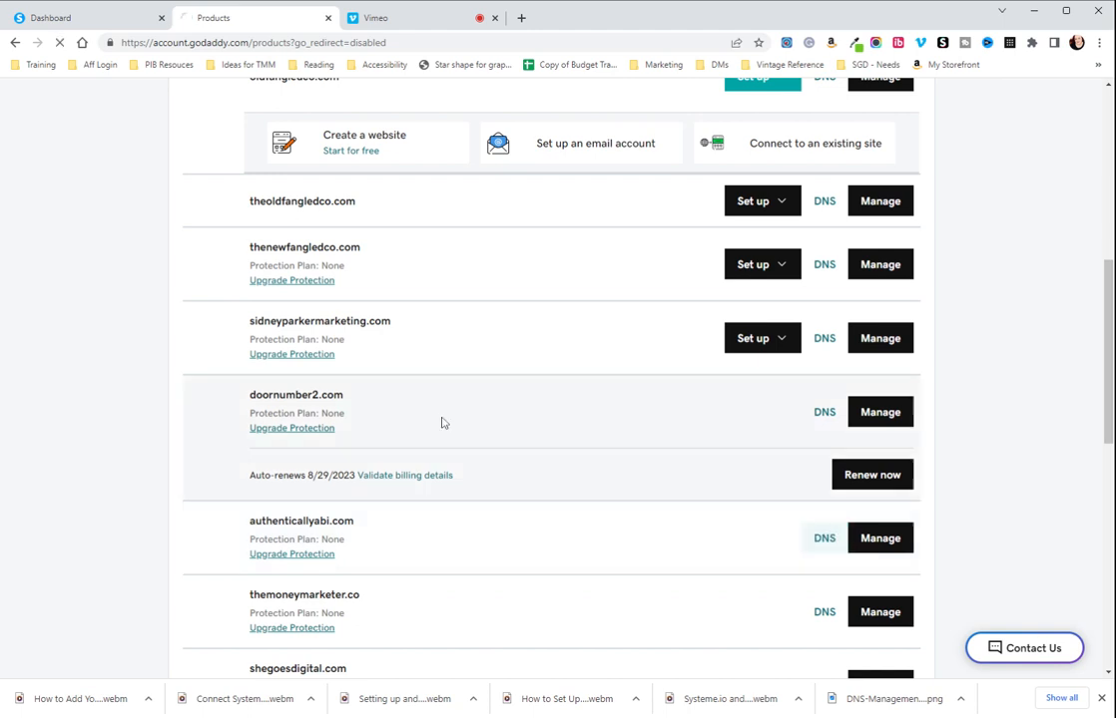
{"action": "left_click", "coordinate": [823, 538]}
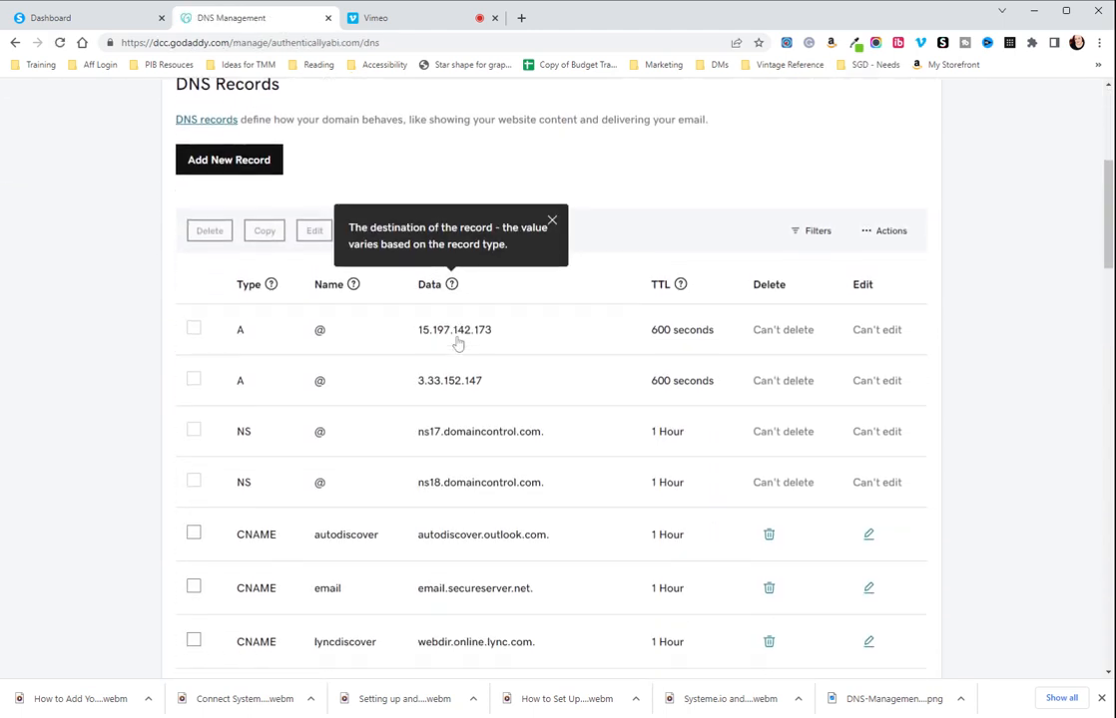
Step: Add a new CNAME record on authenticallyabi.com, checking the Systeme.io records for reference
{"action": "scroll", "scroll_direction": "down", "scroll_amount": 3}
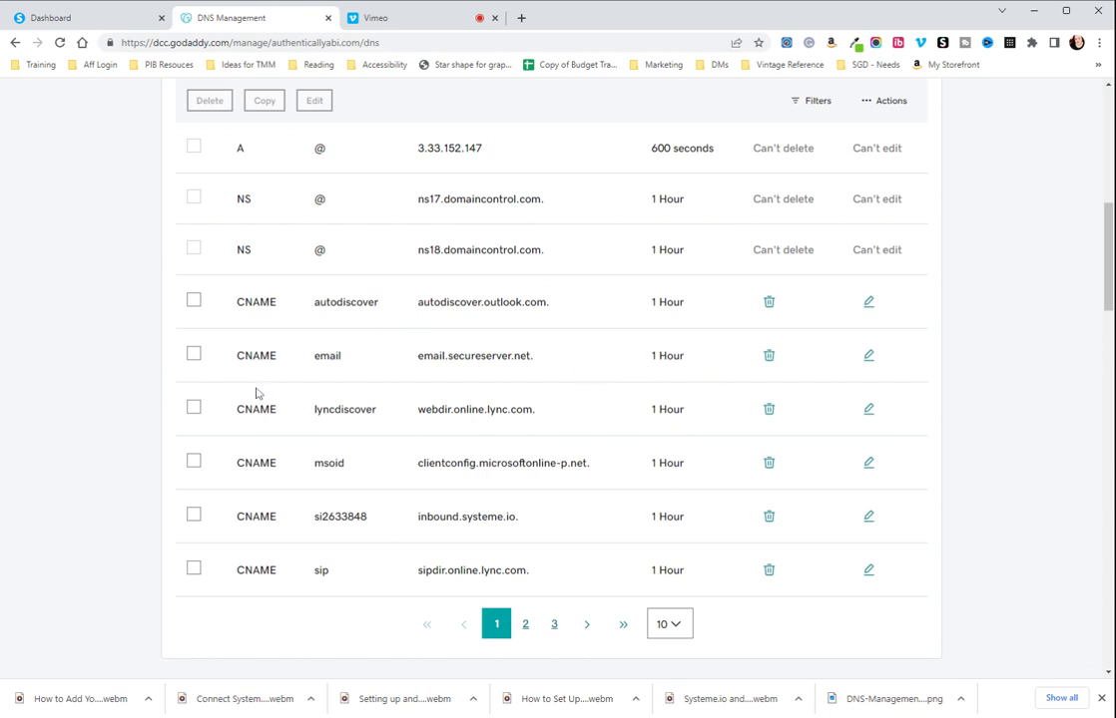
{"action": "mouse_move", "coordinate": [568, 308]}
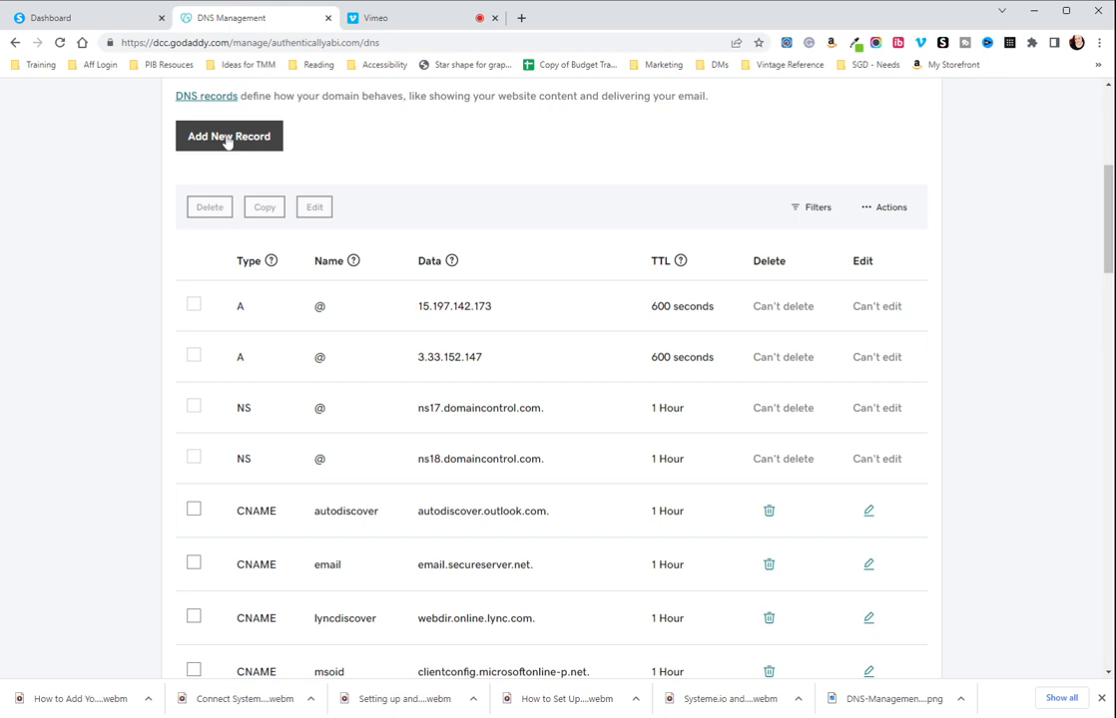
{"action": "left_click", "coordinate": [229, 136]}
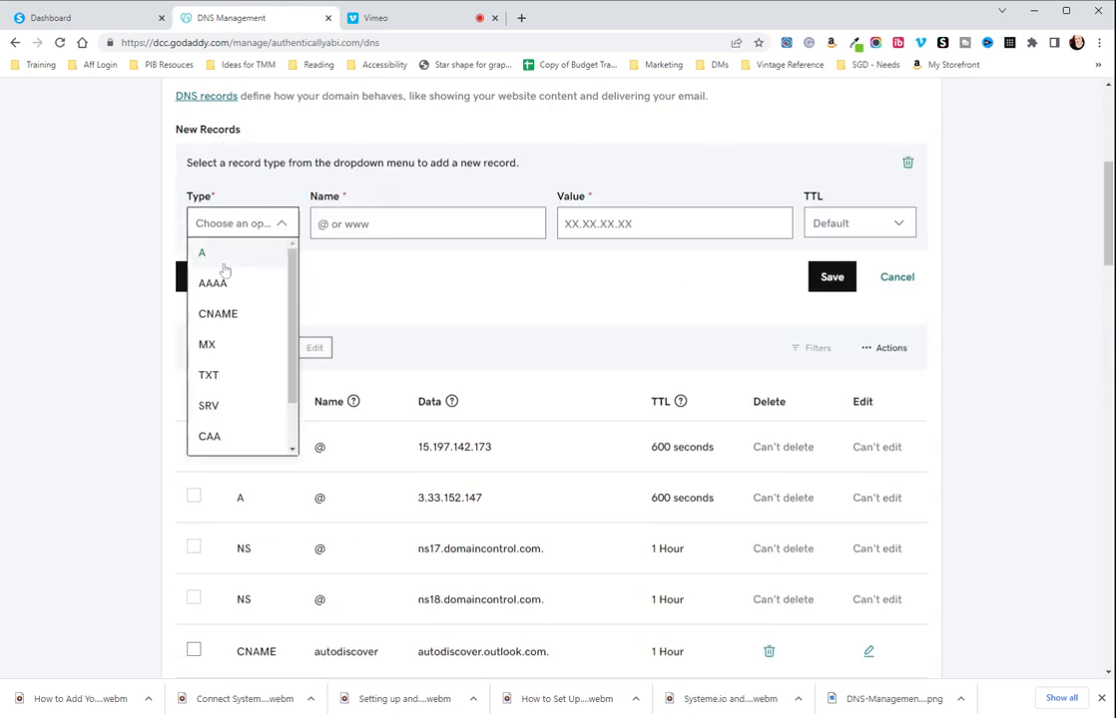
{"action": "left_click", "coordinate": [218, 314]}
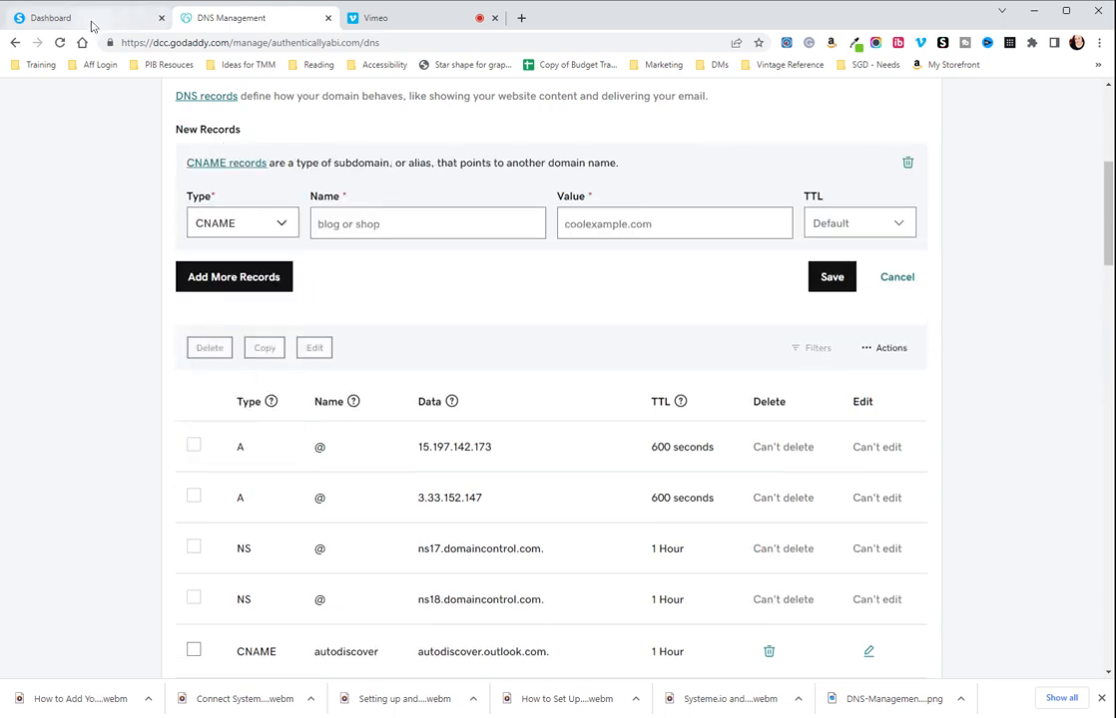
{"action": "left_click", "coordinate": [85, 17]}
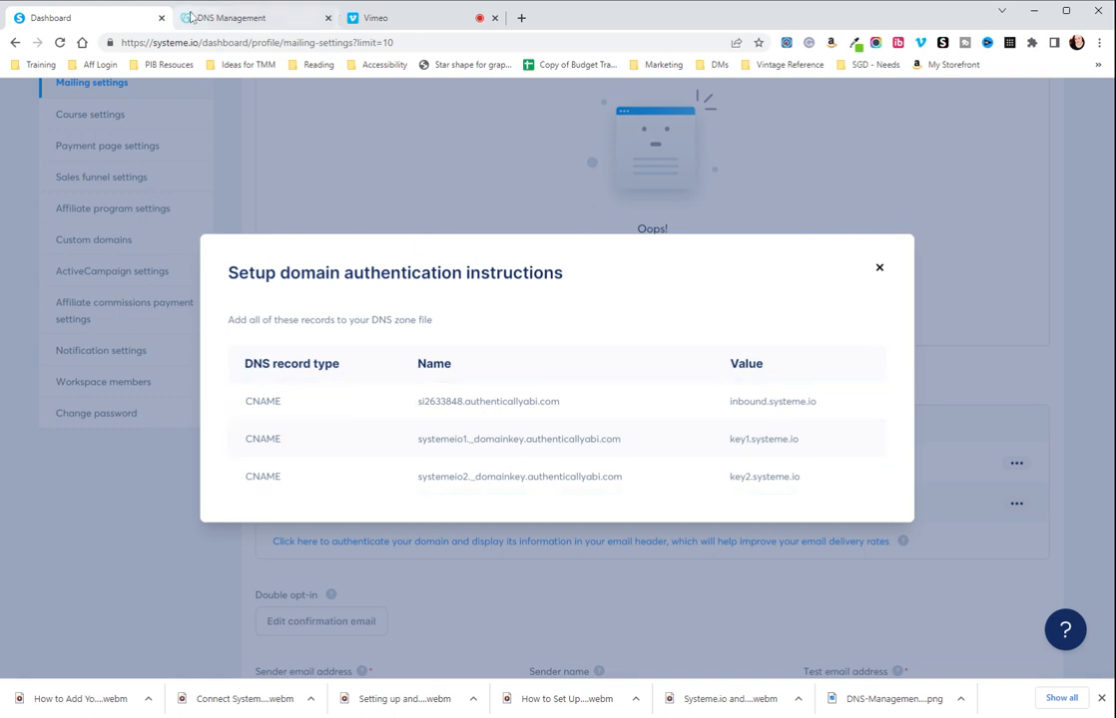
{"action": "left_click", "coordinate": [255, 17]}
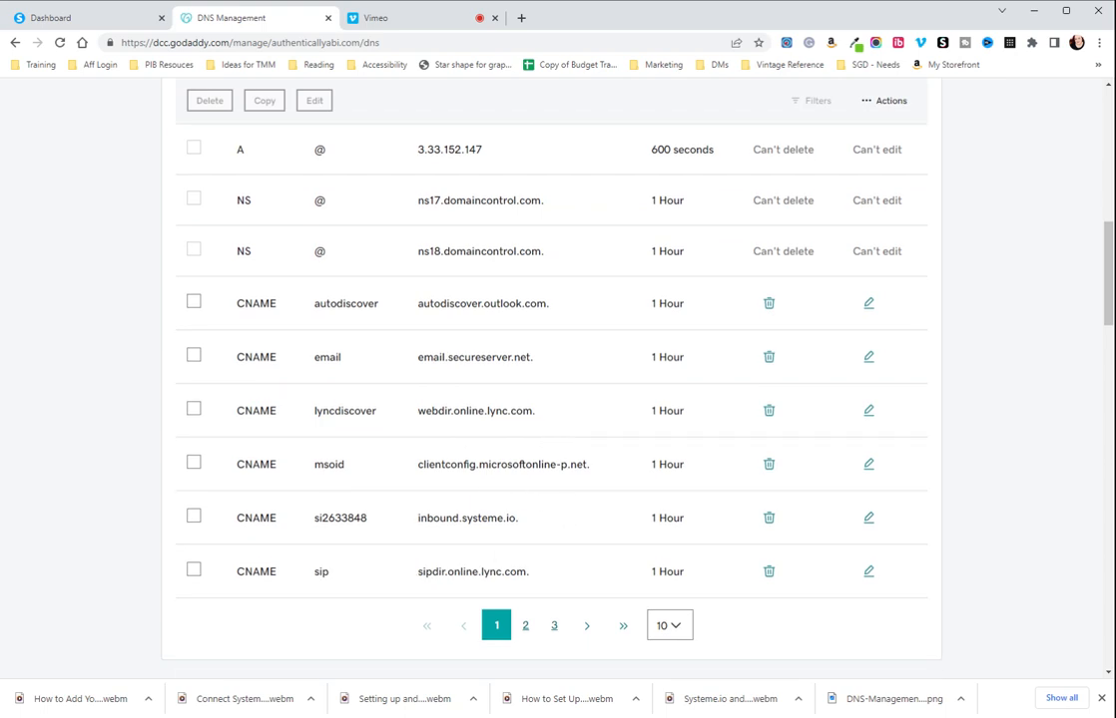
{"action": "mouse_move", "coordinate": [551, 569]}
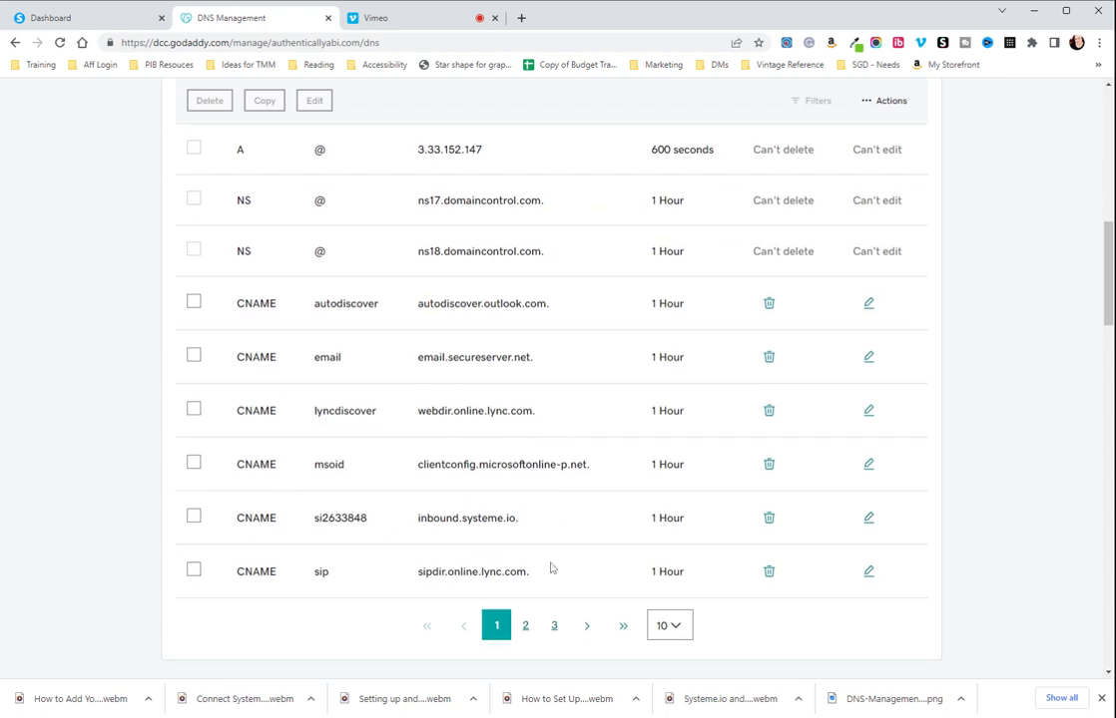
Step: Fill the CNAME record with name si2633848 and value inbound.systeme.io
{"action": "double_click", "coordinate": [340, 518]}
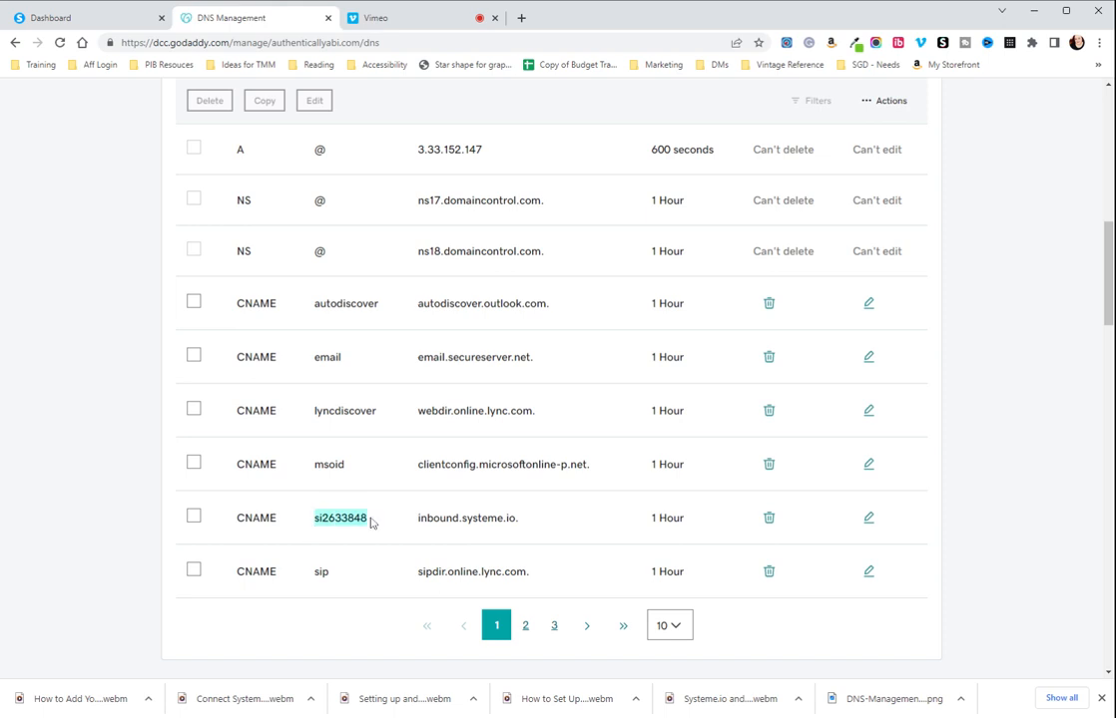
{"action": "mouse_move", "coordinate": [384, 534]}
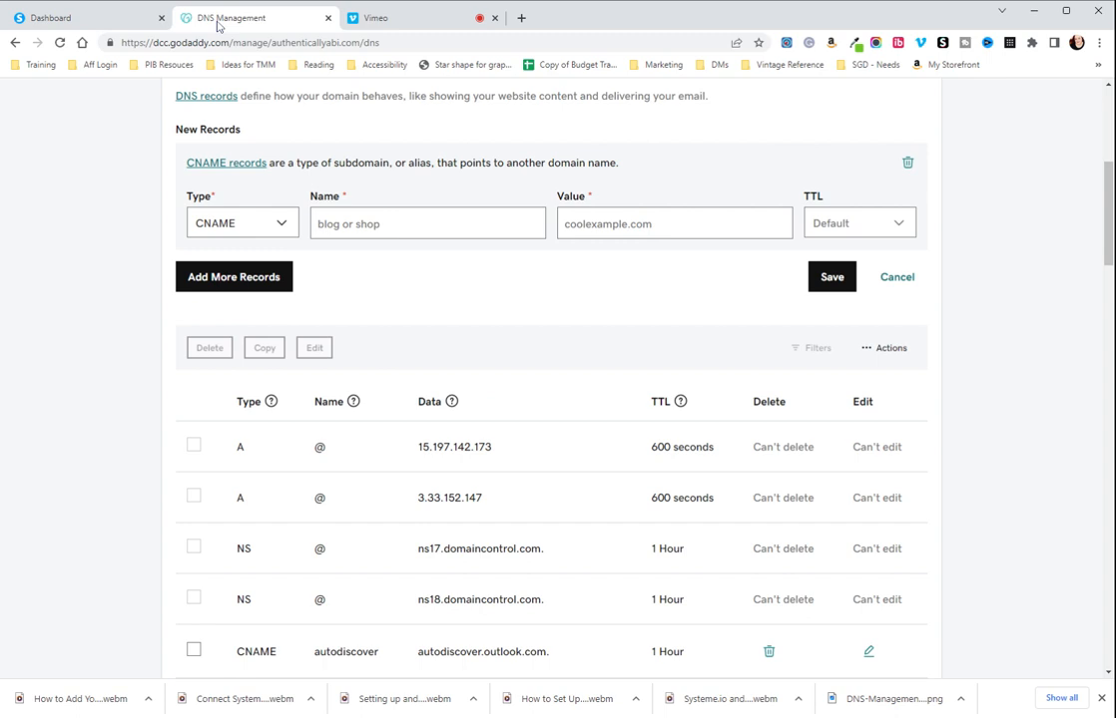
{"action": "type", "text": "si2633848"}
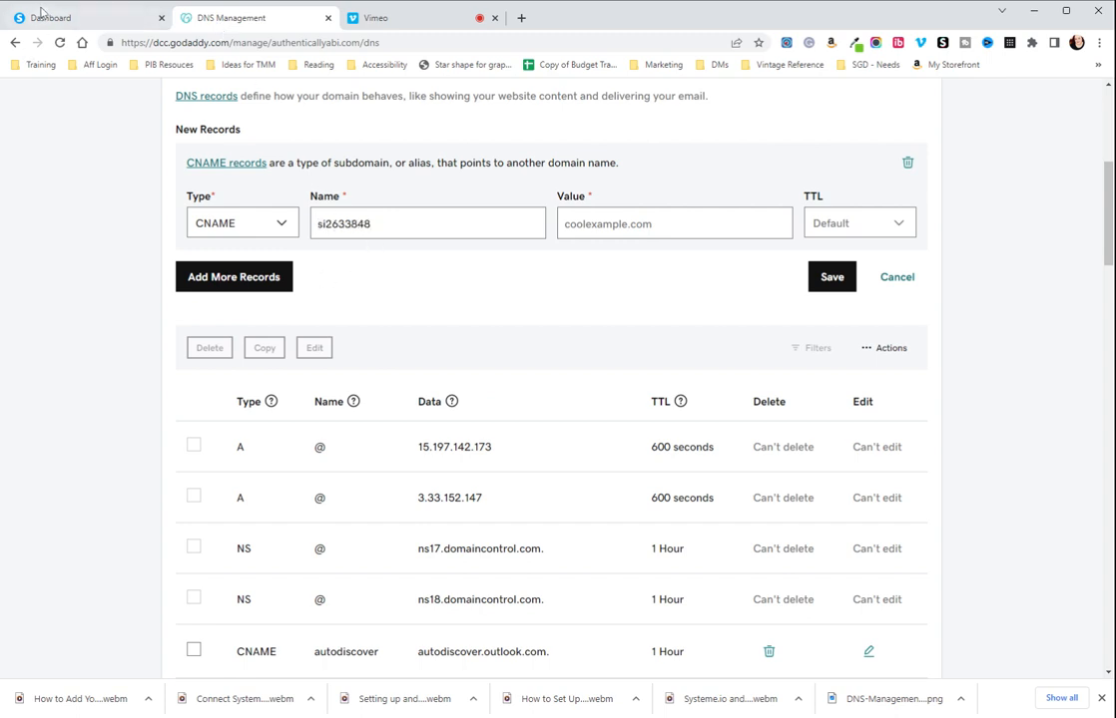
{"action": "left_click", "coordinate": [88, 17]}
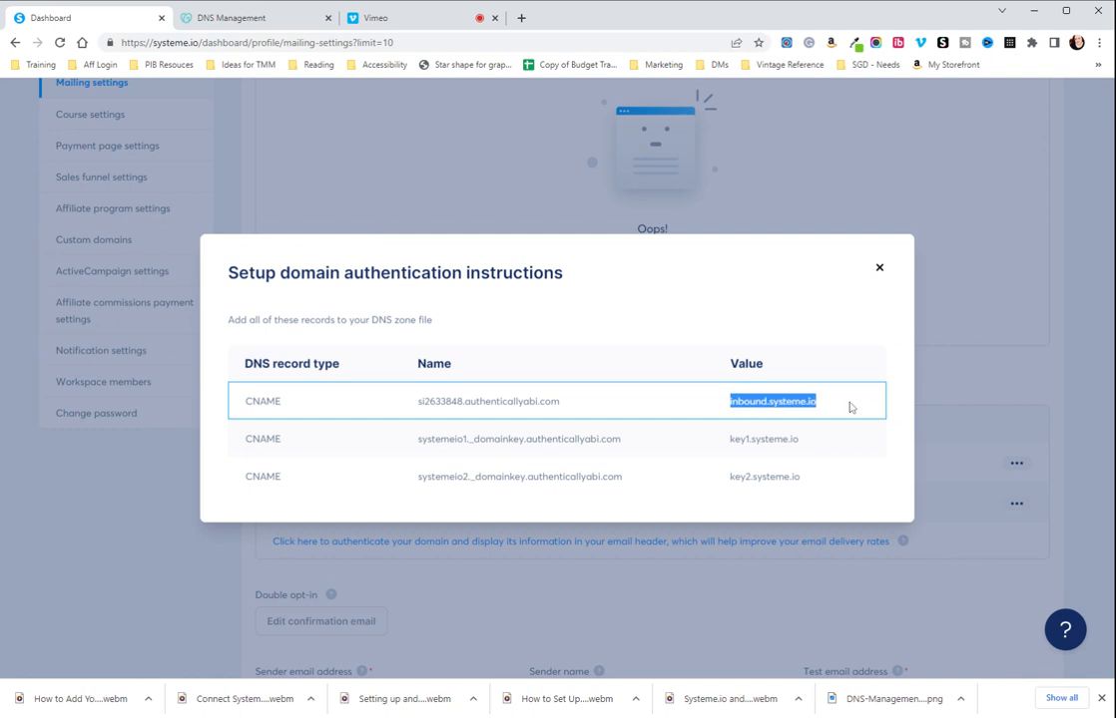
{"action": "left_click", "coordinate": [253, 18]}
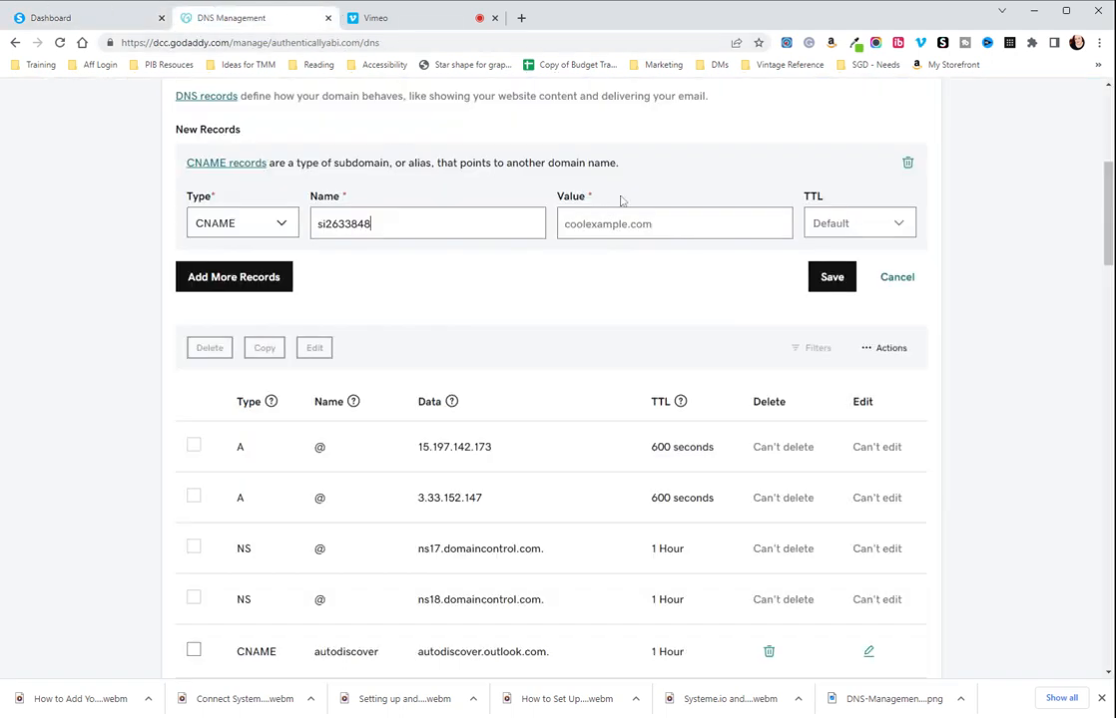
{"action": "type", "text": "inbound.systeme.io"}
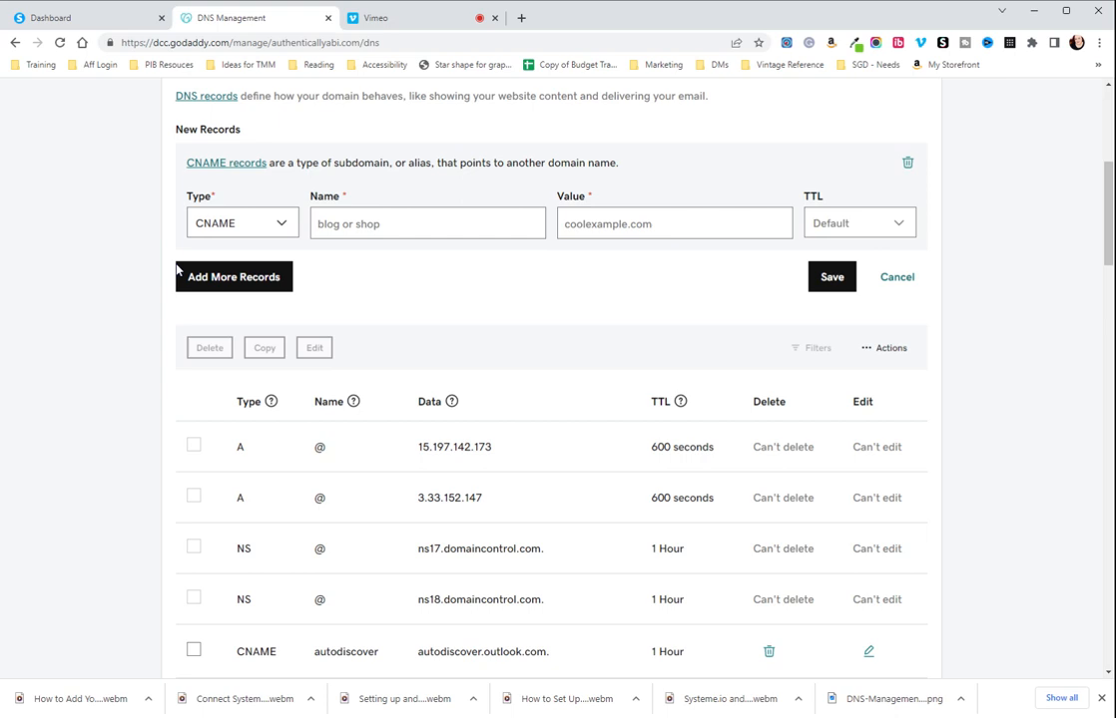
{"action": "mouse_move", "coordinate": [184, 336]}
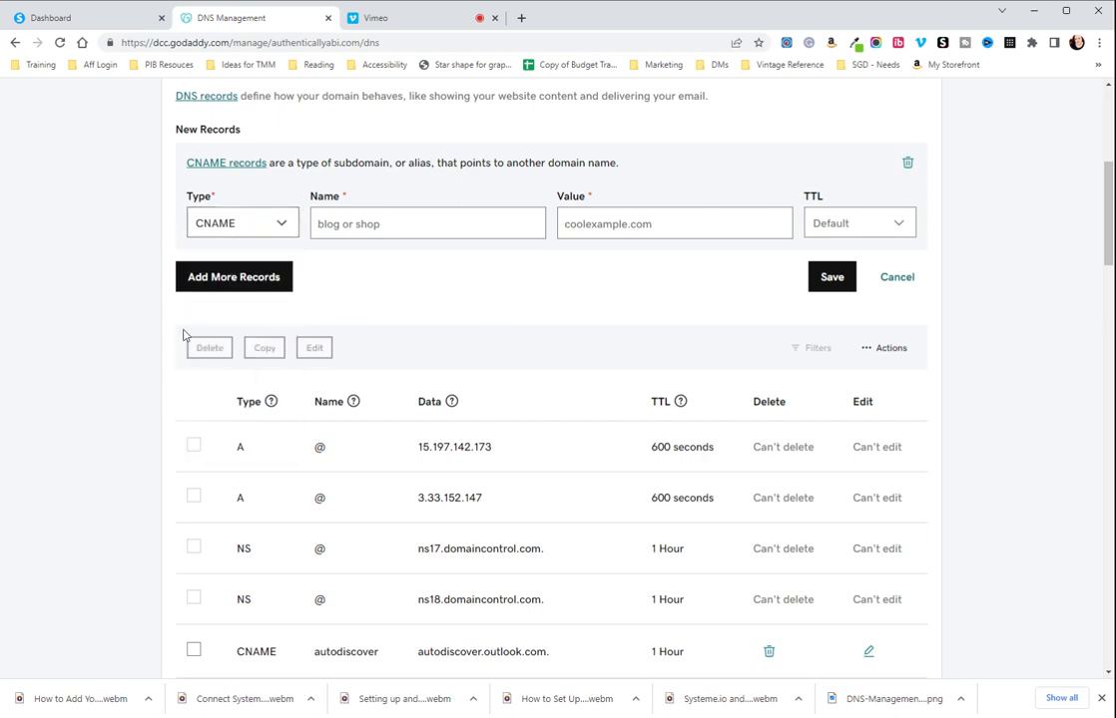
Step: Add a second CNAME row named systemeio1._domainkey pointing to key1.systeme.io
{"action": "left_click", "coordinate": [234, 276]}
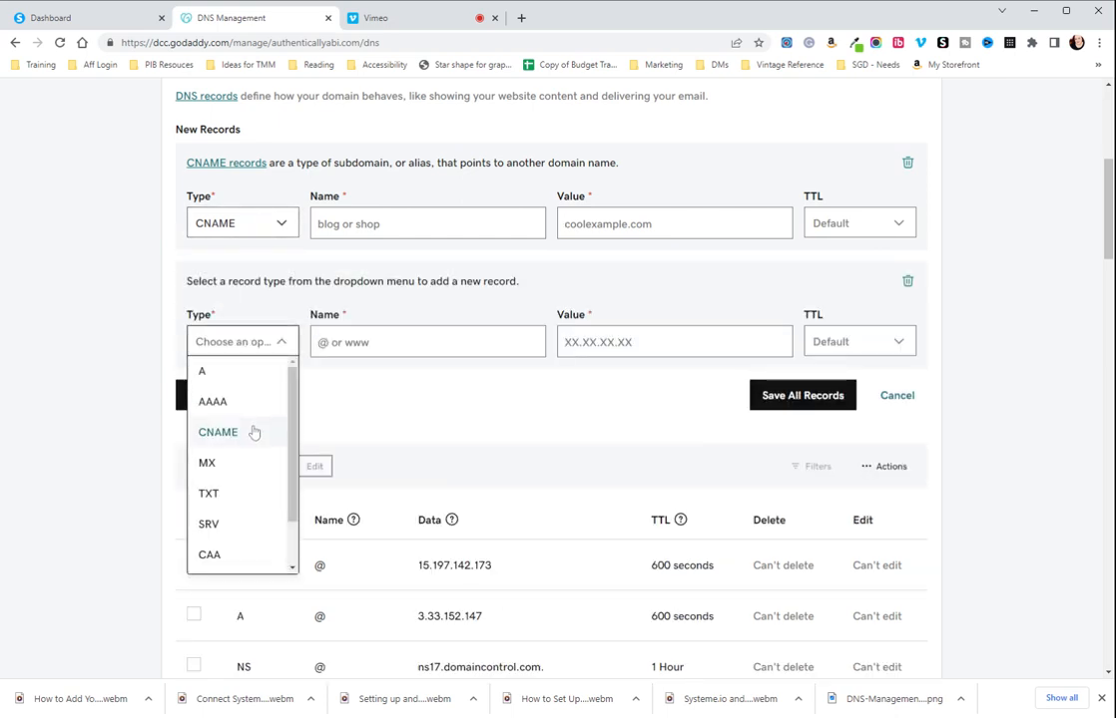
{"action": "left_click", "coordinate": [88, 17]}
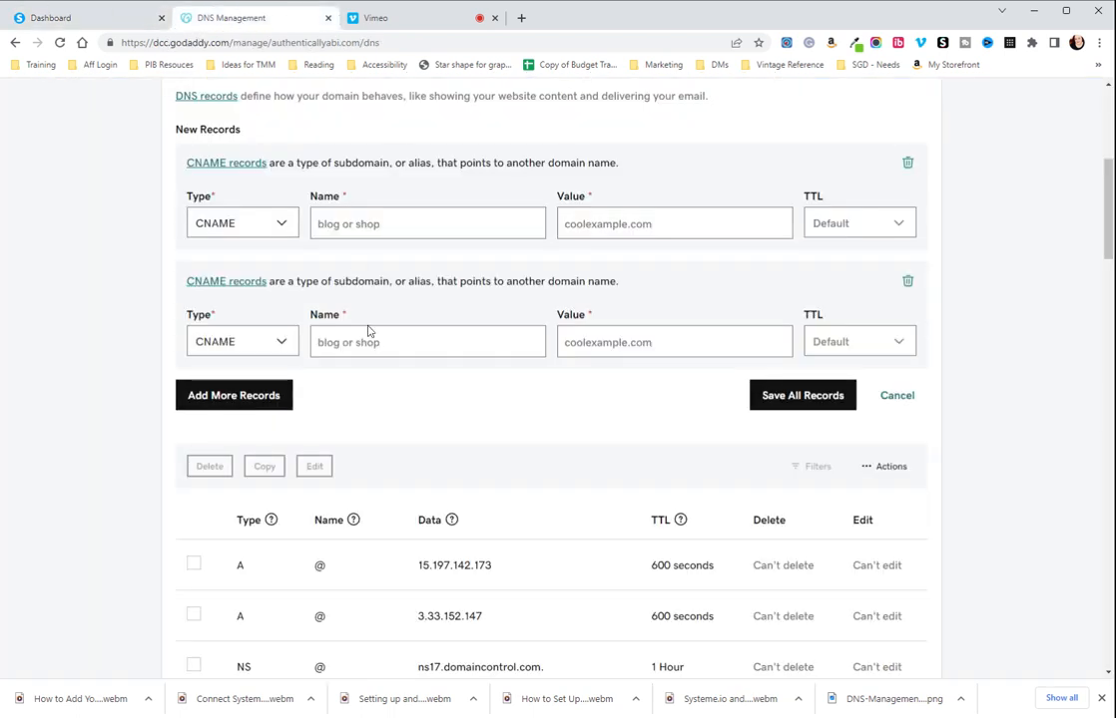
{"action": "type", "text": "systemeio1._domainkey"}
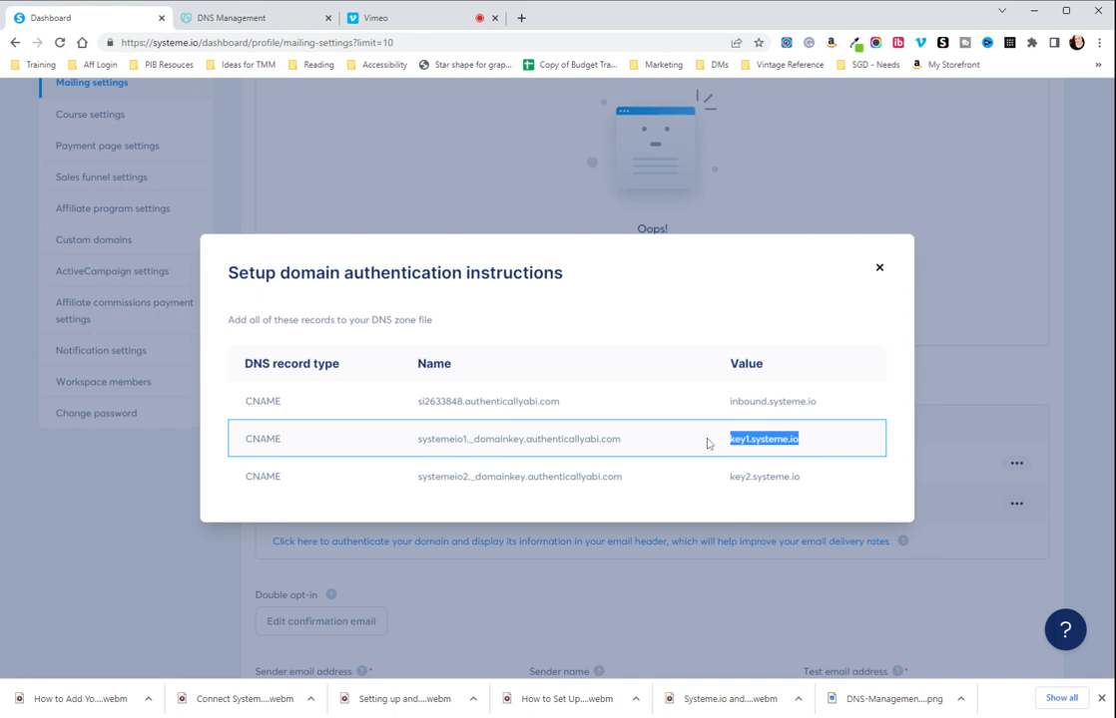
{"action": "left_click", "coordinate": [255, 17]}
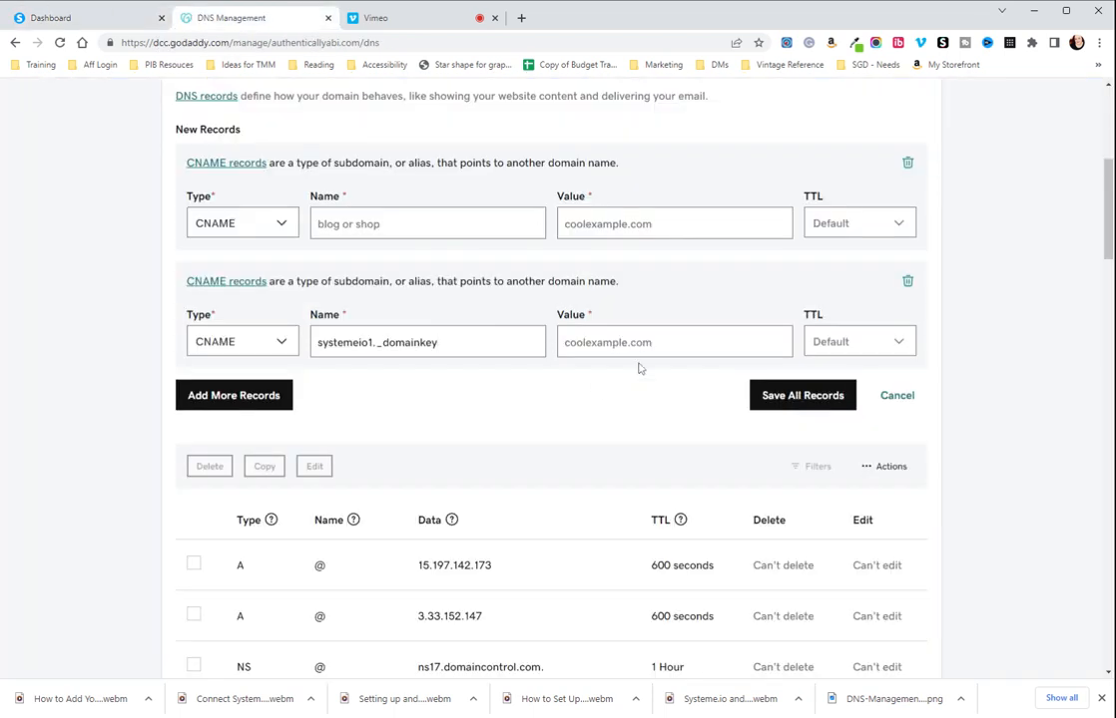
{"action": "type", "text": "key1.systeme.io"}
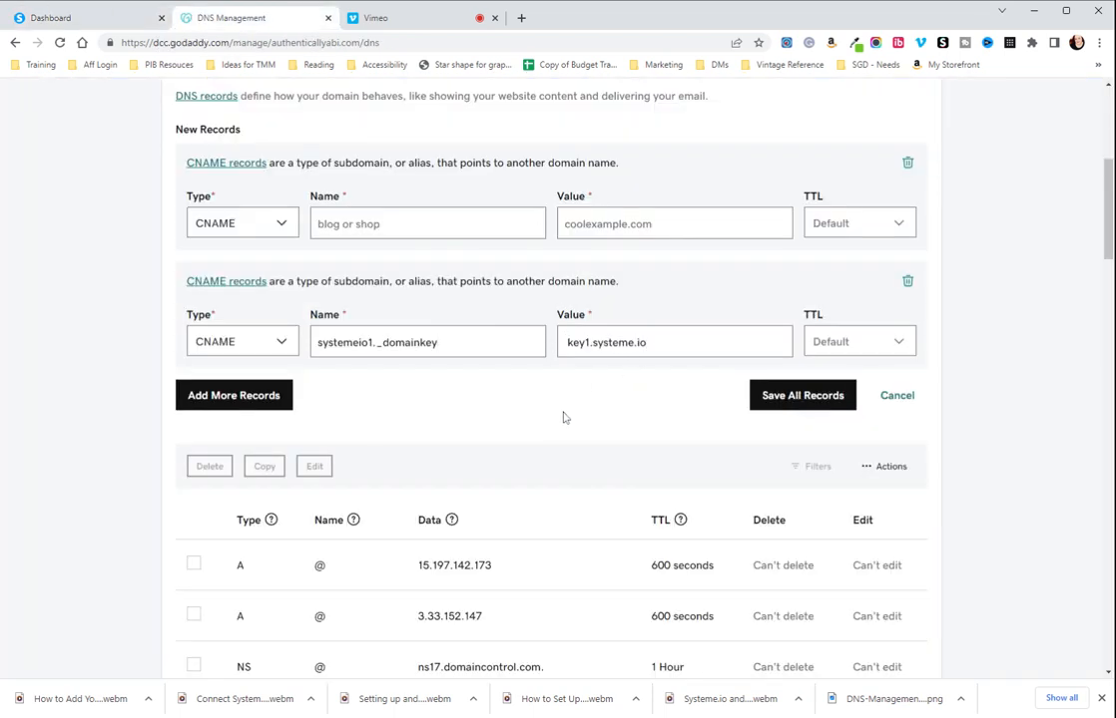
Step: Check the saved si2633848 and systemeio1._domainkey CNAME records in GoDaddy's DNS list
{"action": "scroll", "scroll_direction": "down", "scroll_amount": 3}
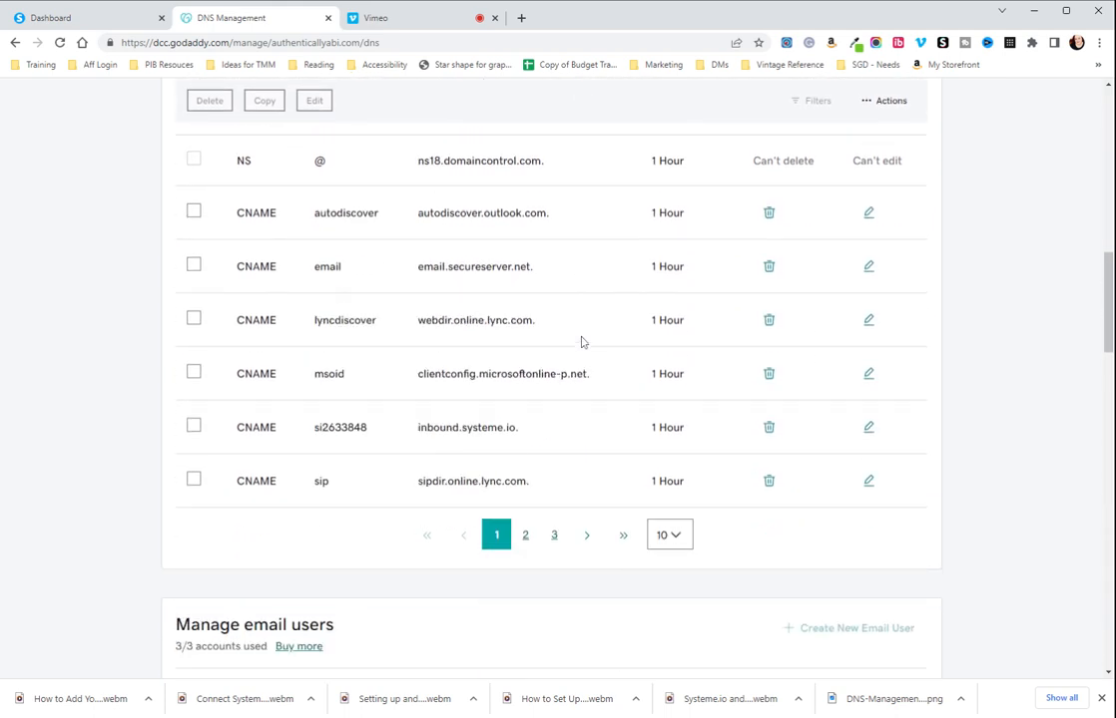
{"action": "mouse_move", "coordinate": [330, 440]}
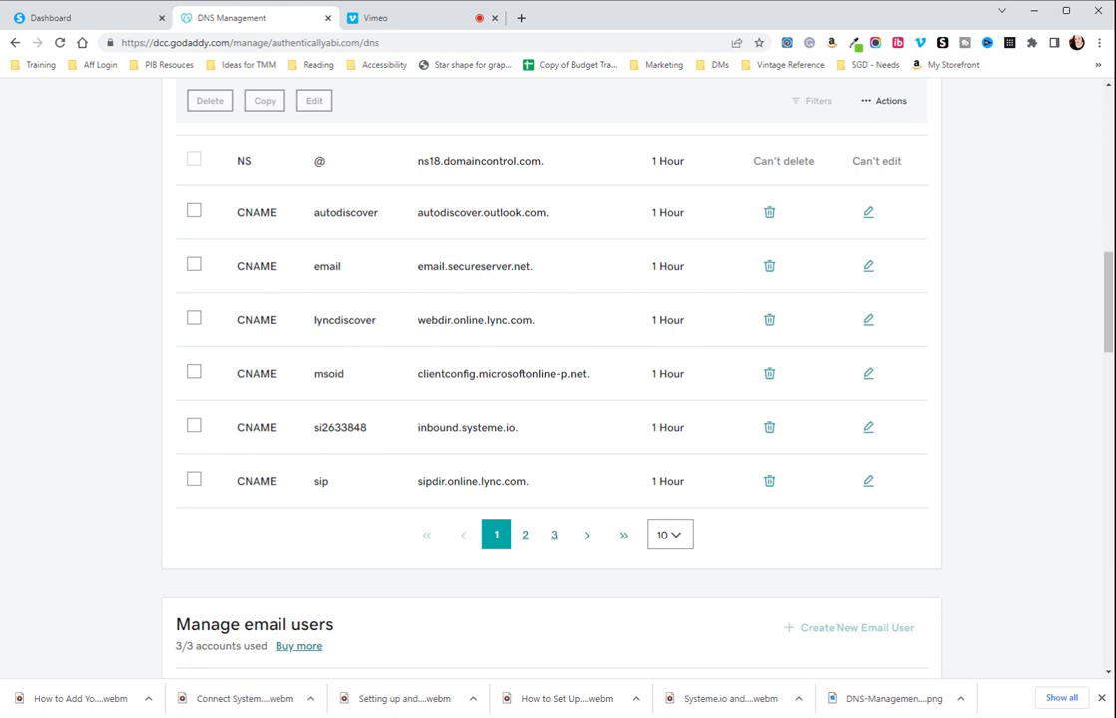
{"action": "mouse_move", "coordinate": [526, 535]}
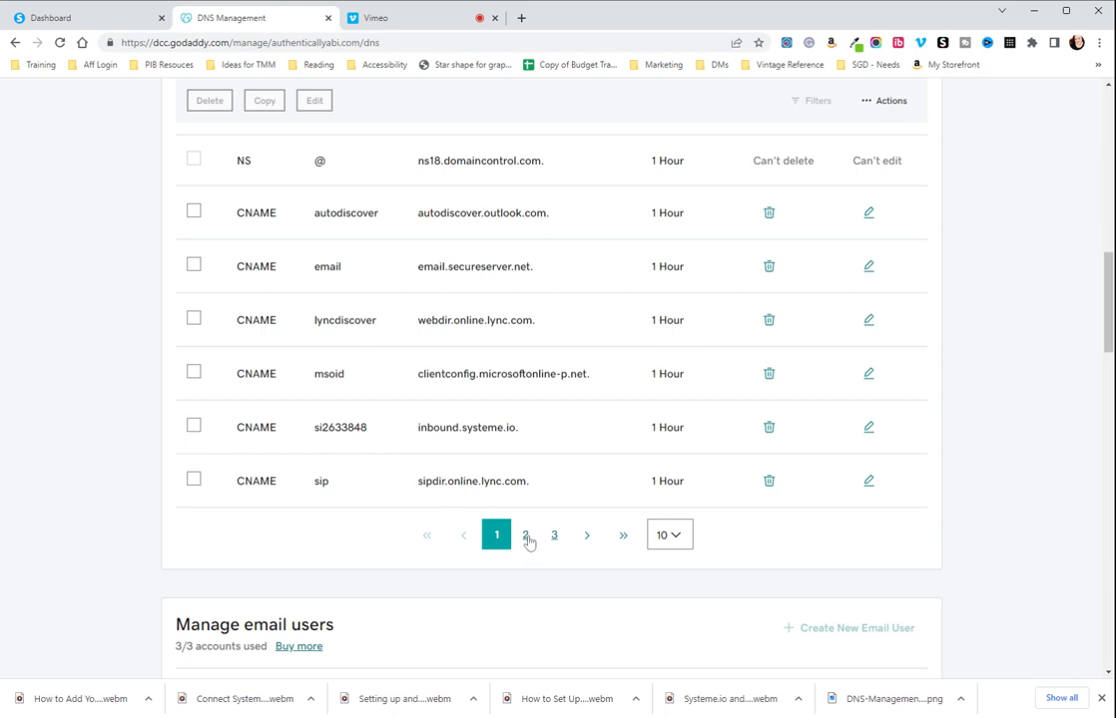
{"action": "left_click", "coordinate": [867, 427]}
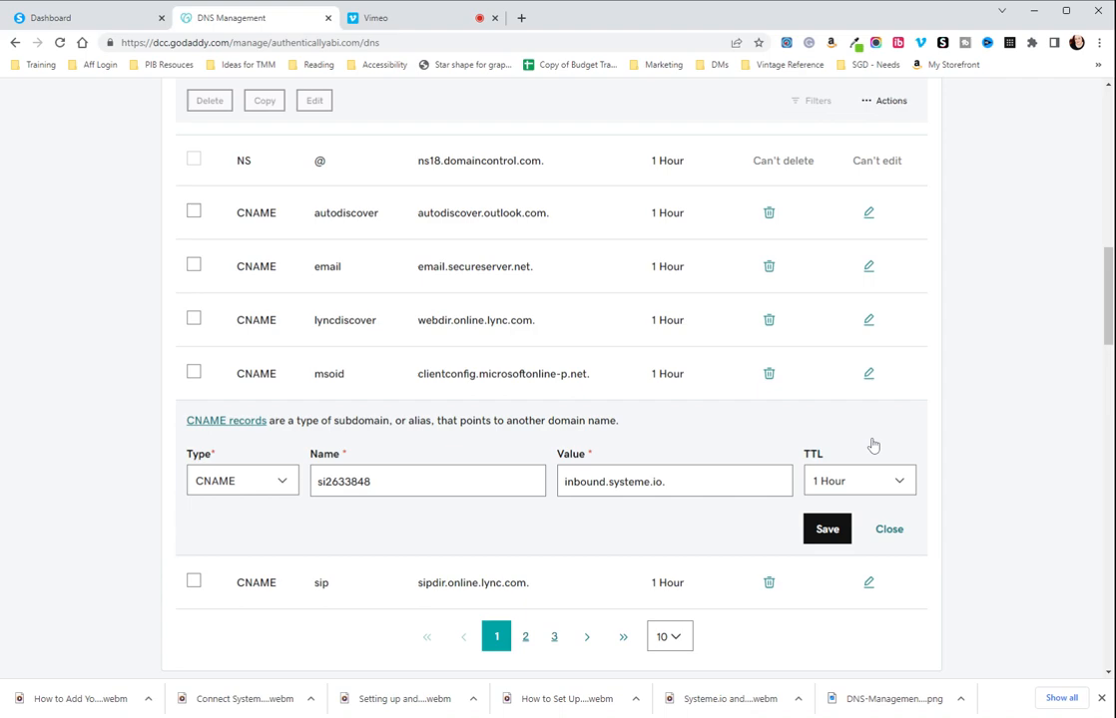
{"action": "mouse_move", "coordinate": [501, 503]}
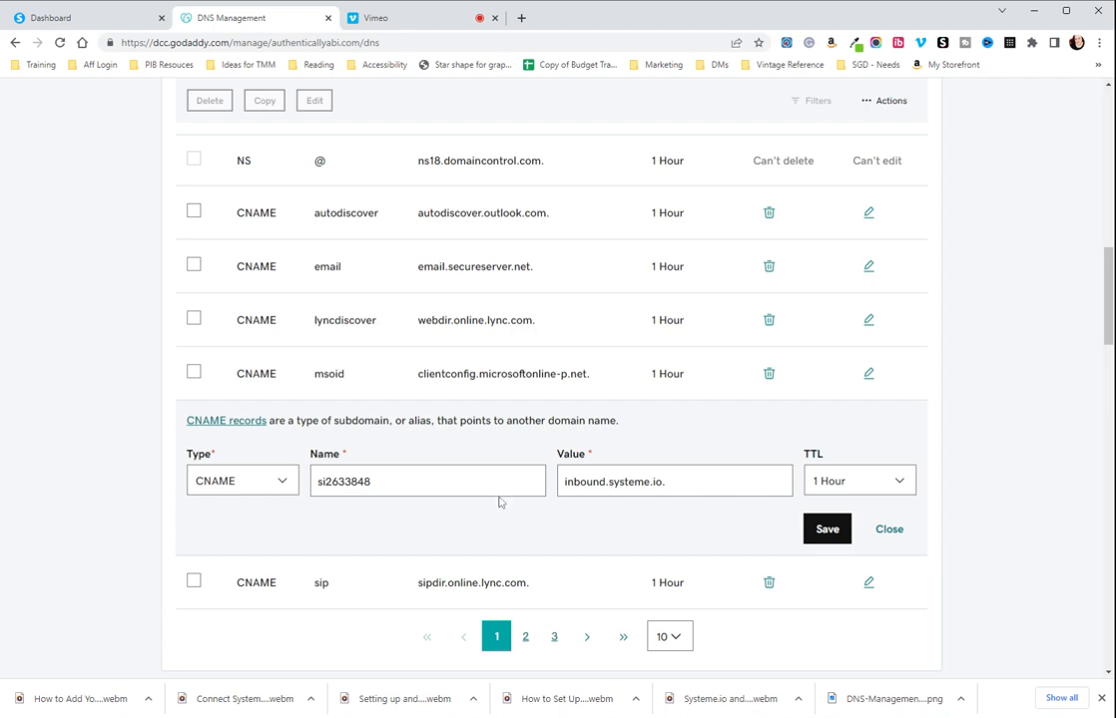
{"action": "scroll", "scroll_direction": "up", "scroll_amount": 3}
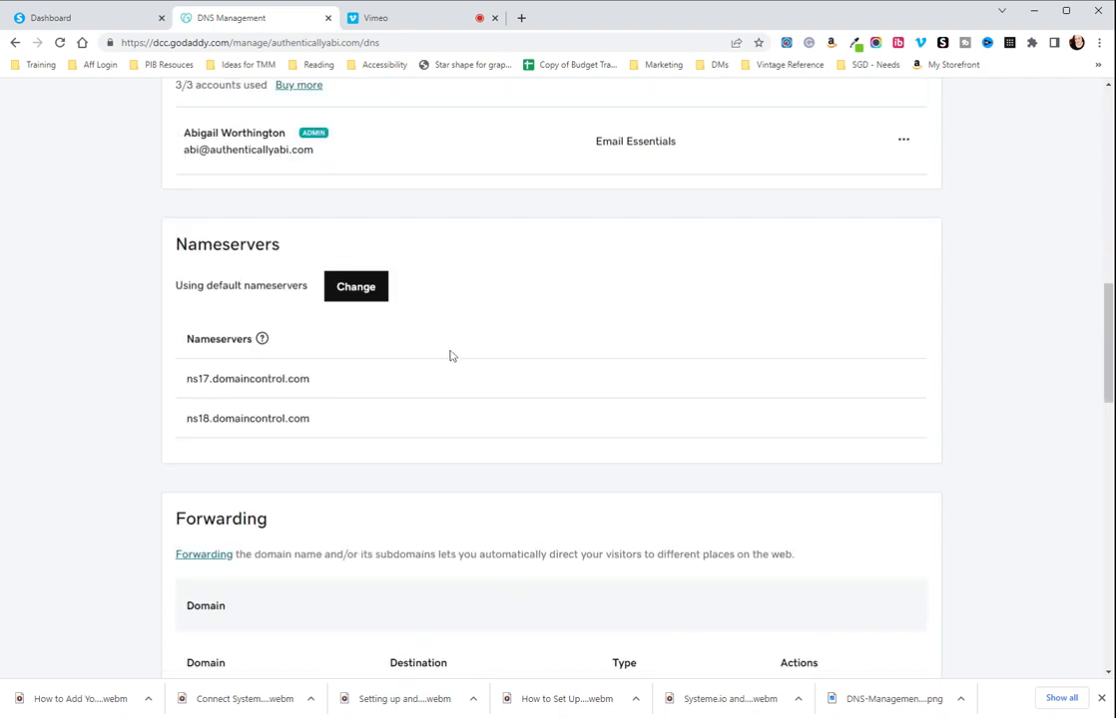
{"action": "scroll", "scroll_direction": "down", "scroll_amount": 3}
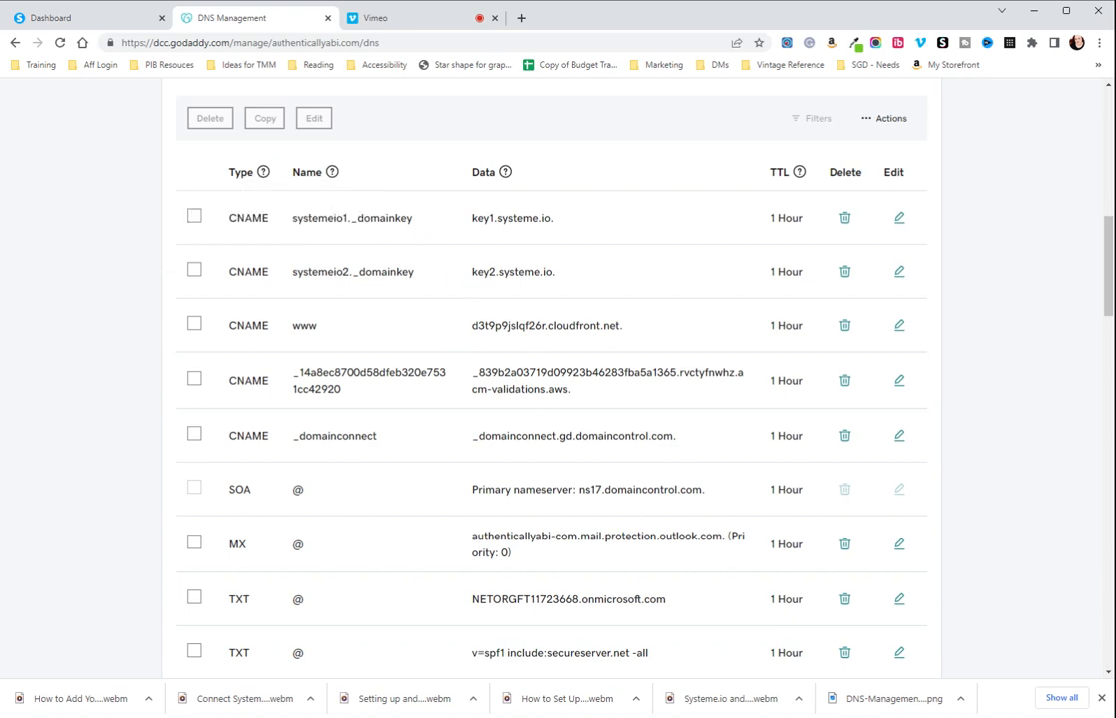
{"action": "mouse_move", "coordinate": [305, 216]}
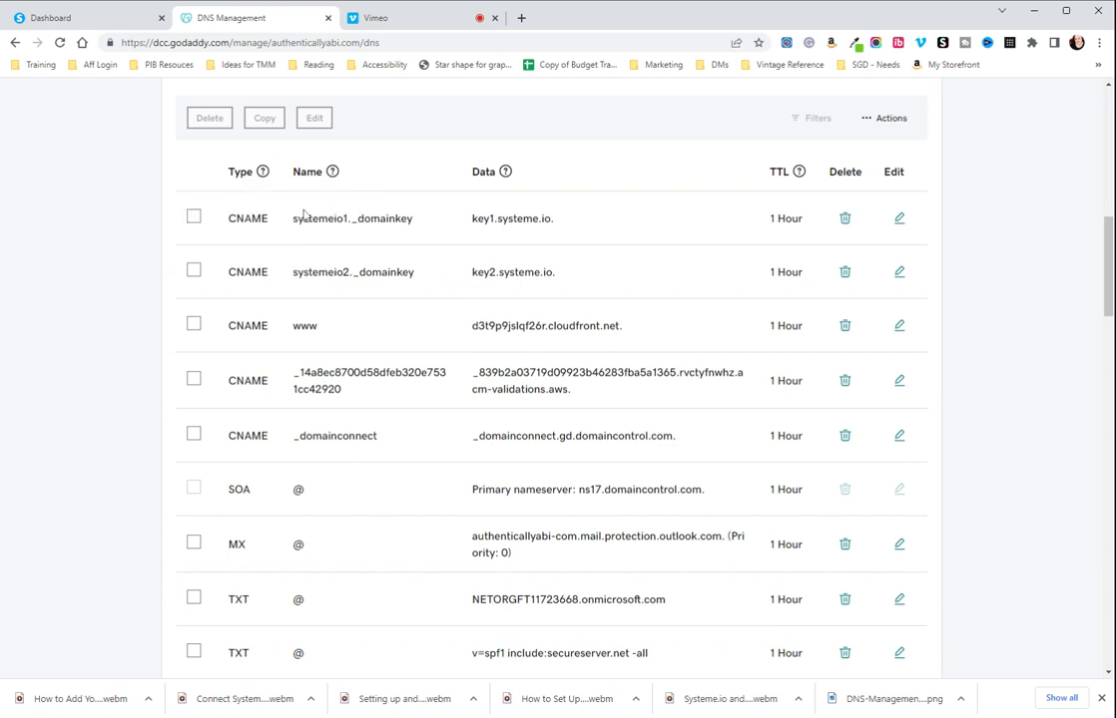
{"action": "left_click", "coordinate": [897, 218]}
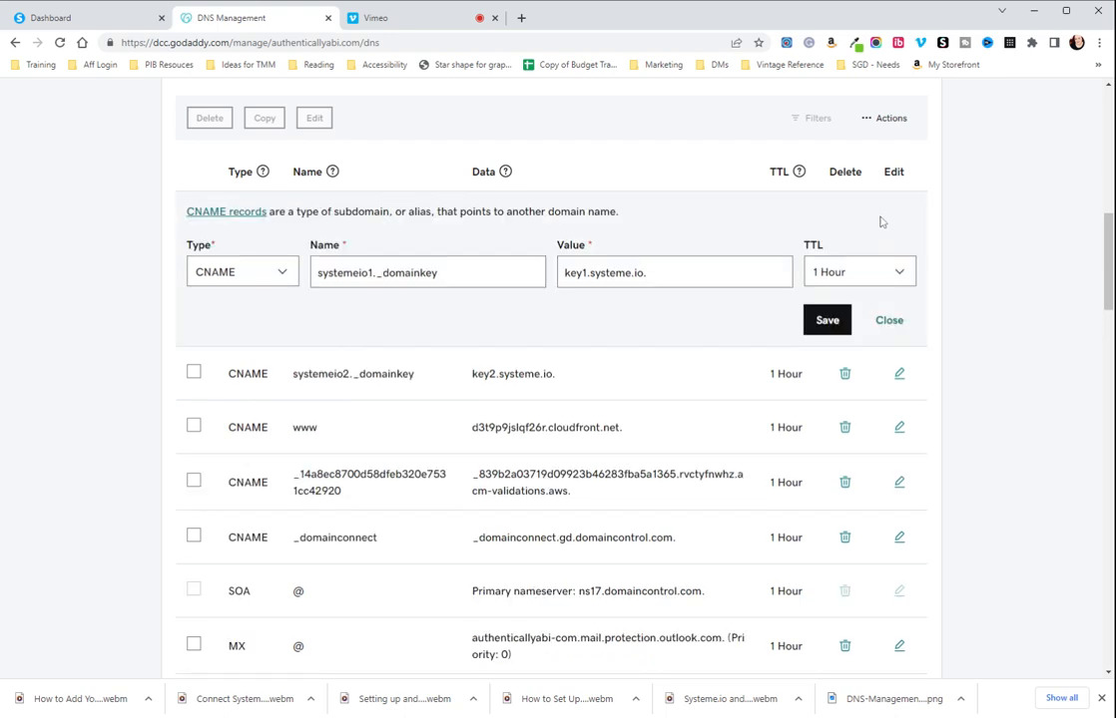
{"action": "mouse_move", "coordinate": [214, 58]}
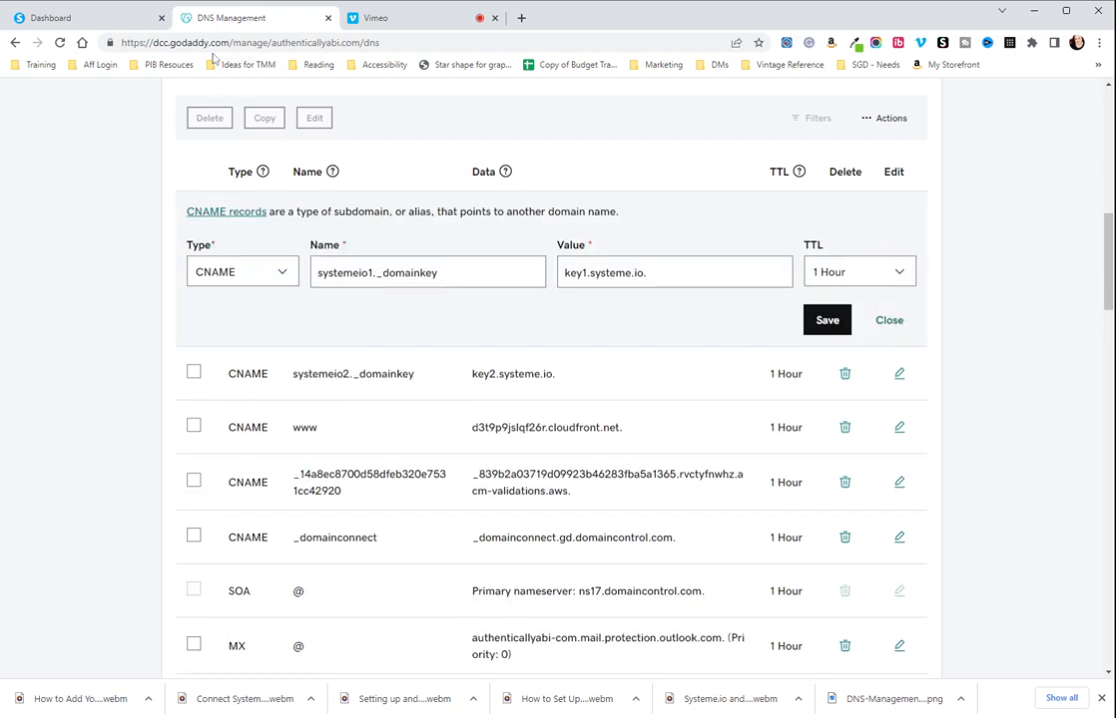
{"action": "left_click", "coordinate": [75, 17]}
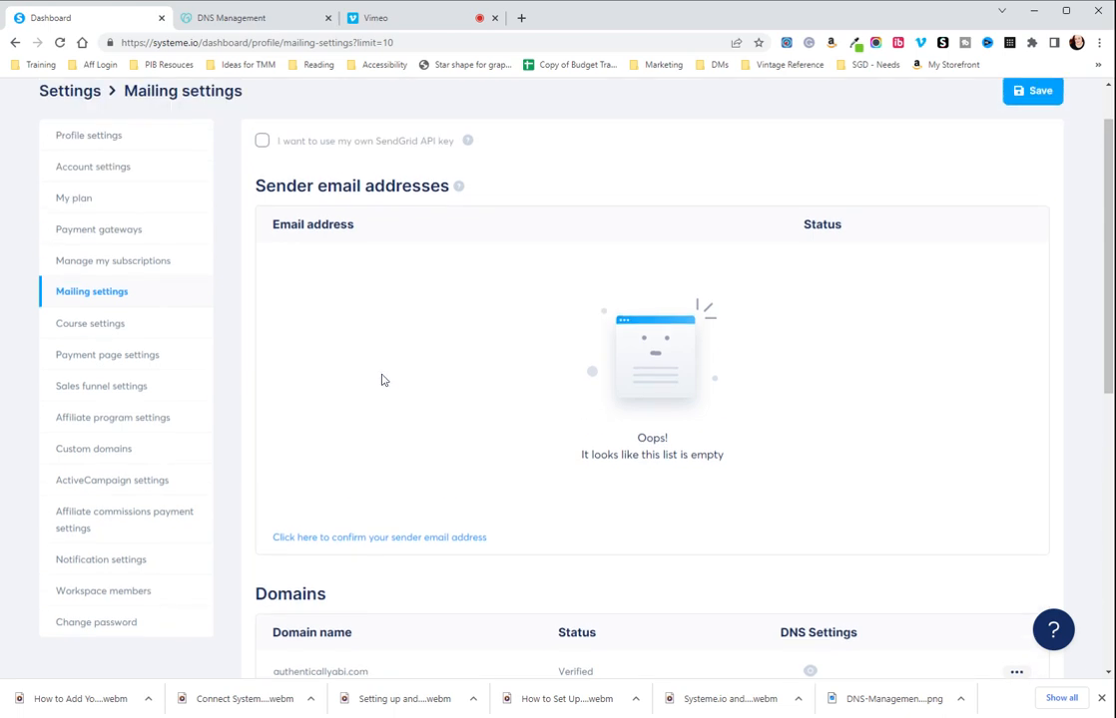
{"action": "mouse_move", "coordinate": [345, 364]}
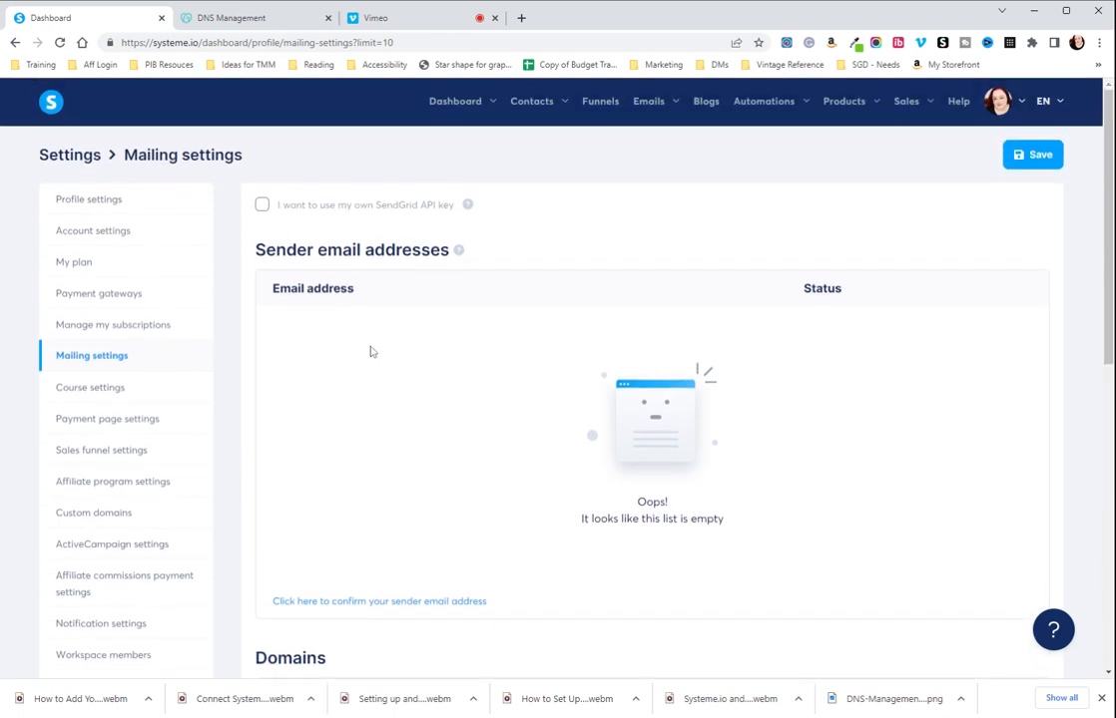
{"action": "mouse_move", "coordinate": [327, 137]}
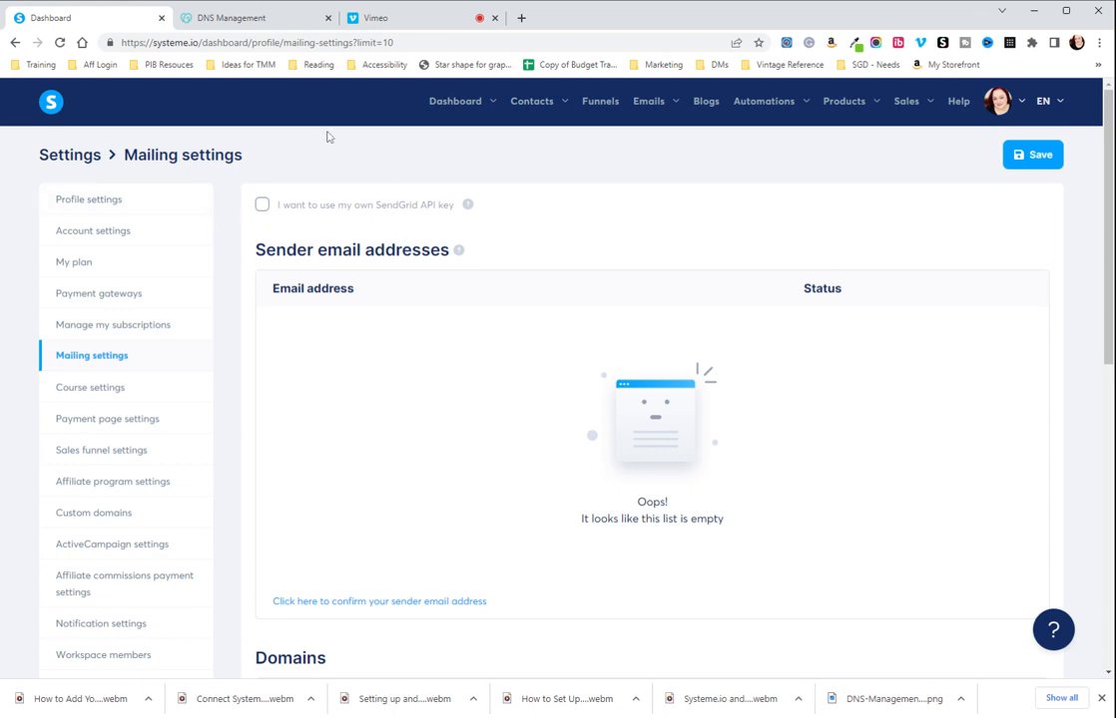
{"action": "mouse_move", "coordinate": [61, 310]}
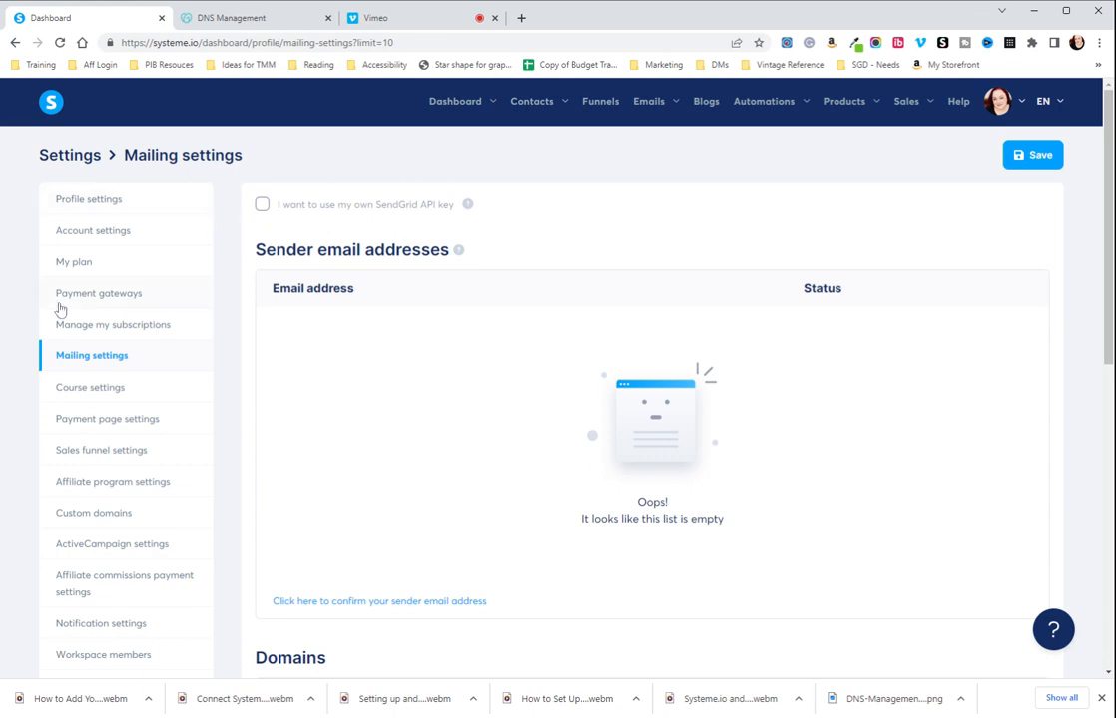
{"action": "scroll", "scroll_direction": "down", "scroll_amount": 3}
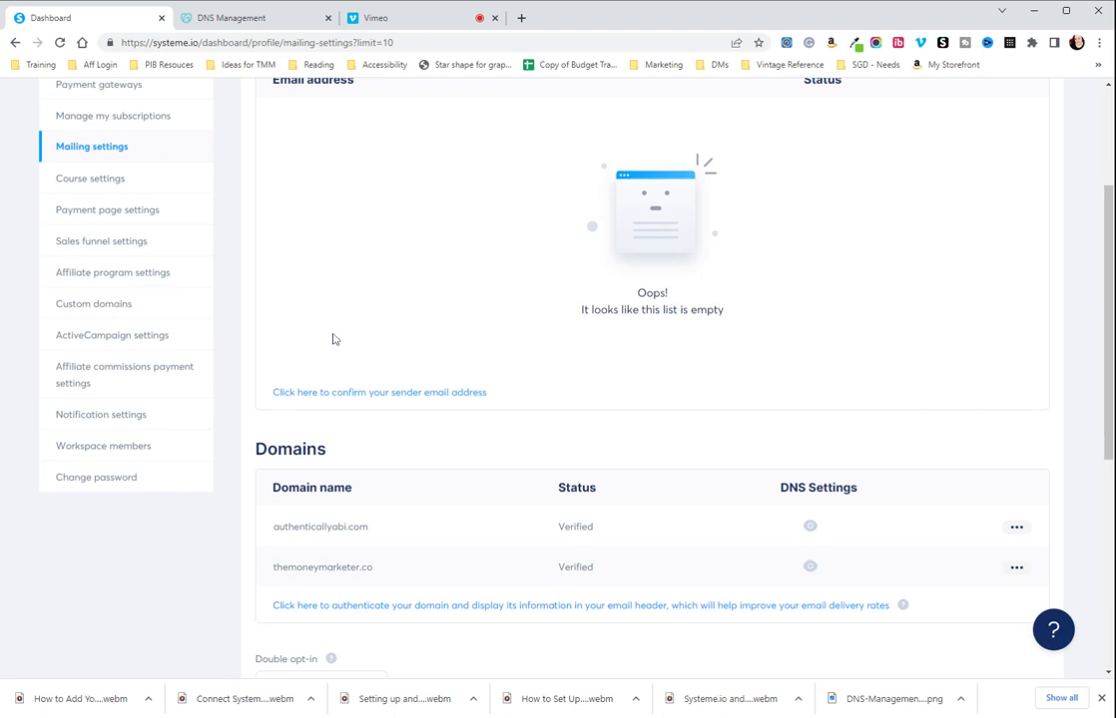
{"action": "scroll", "scroll_direction": "down", "scroll_amount": 3}
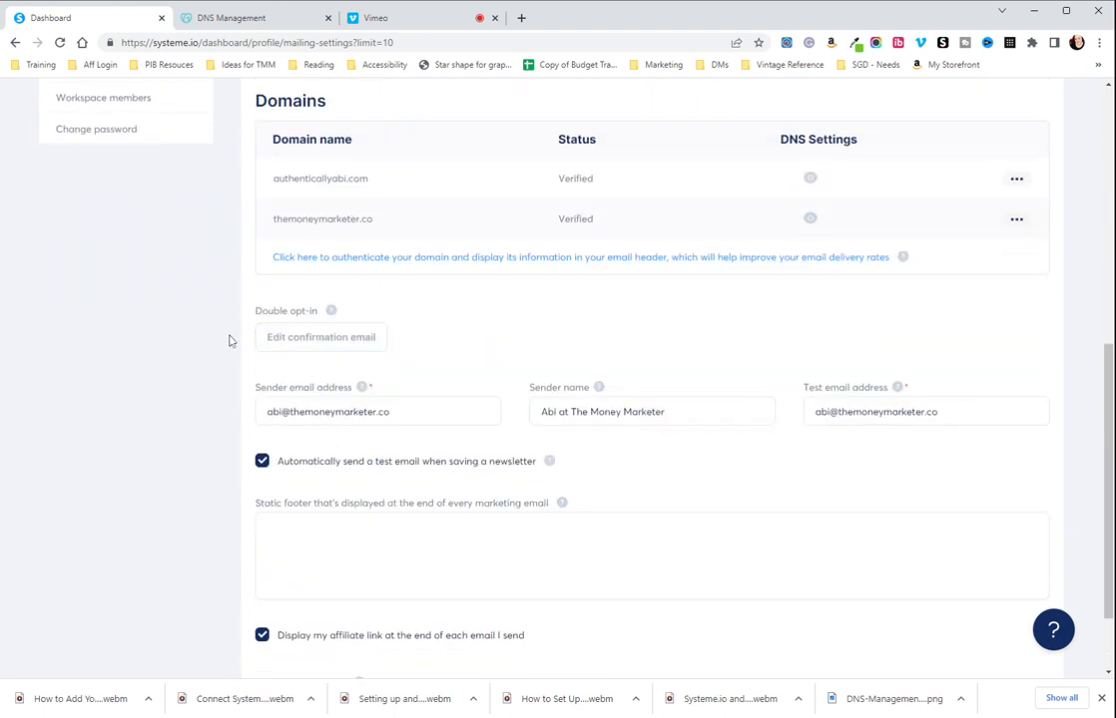
{"action": "mouse_move", "coordinate": [232, 417]}
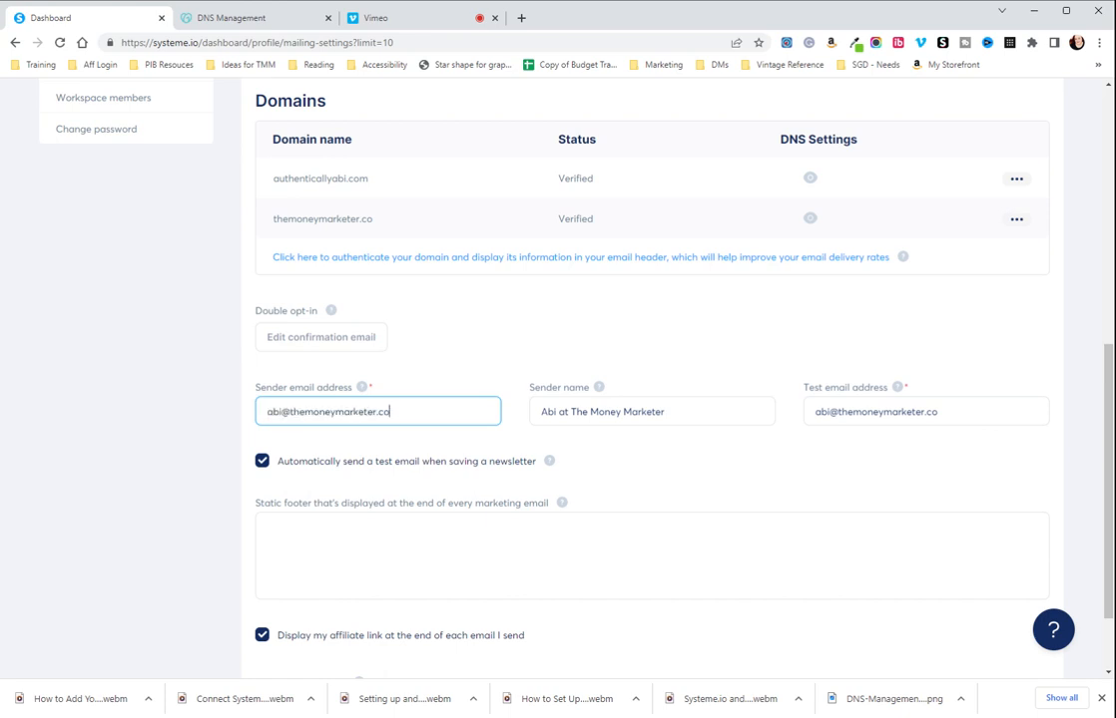
{"action": "left_click", "coordinate": [652, 411]}
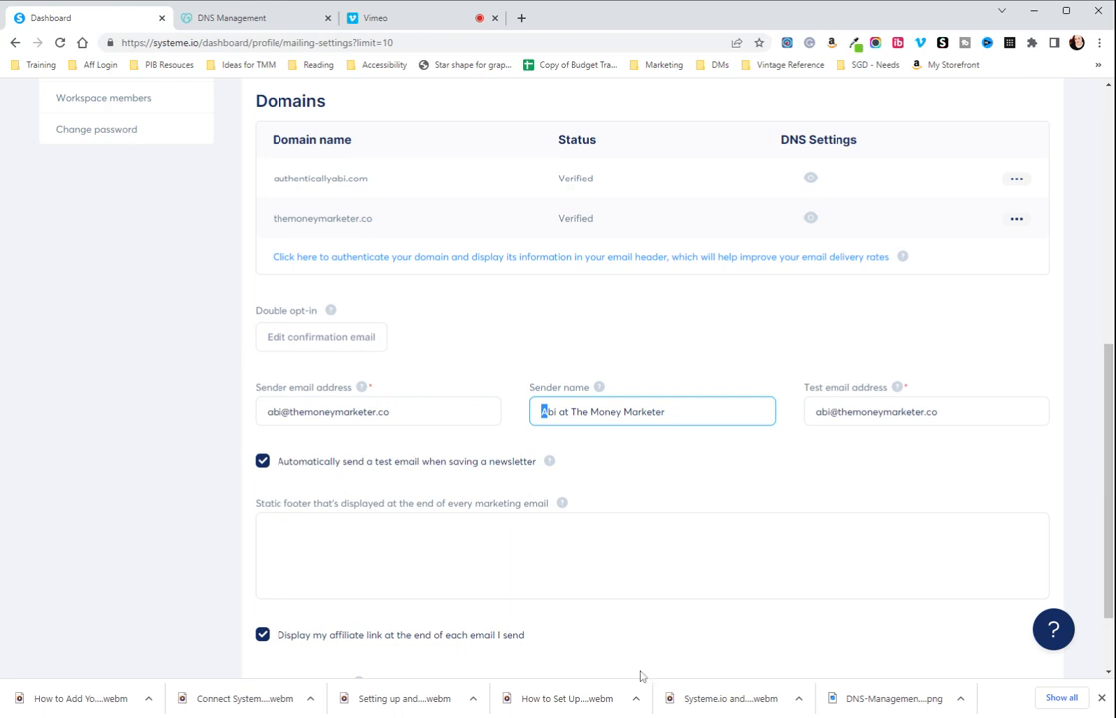
{"action": "mouse_move", "coordinate": [624, 691]}
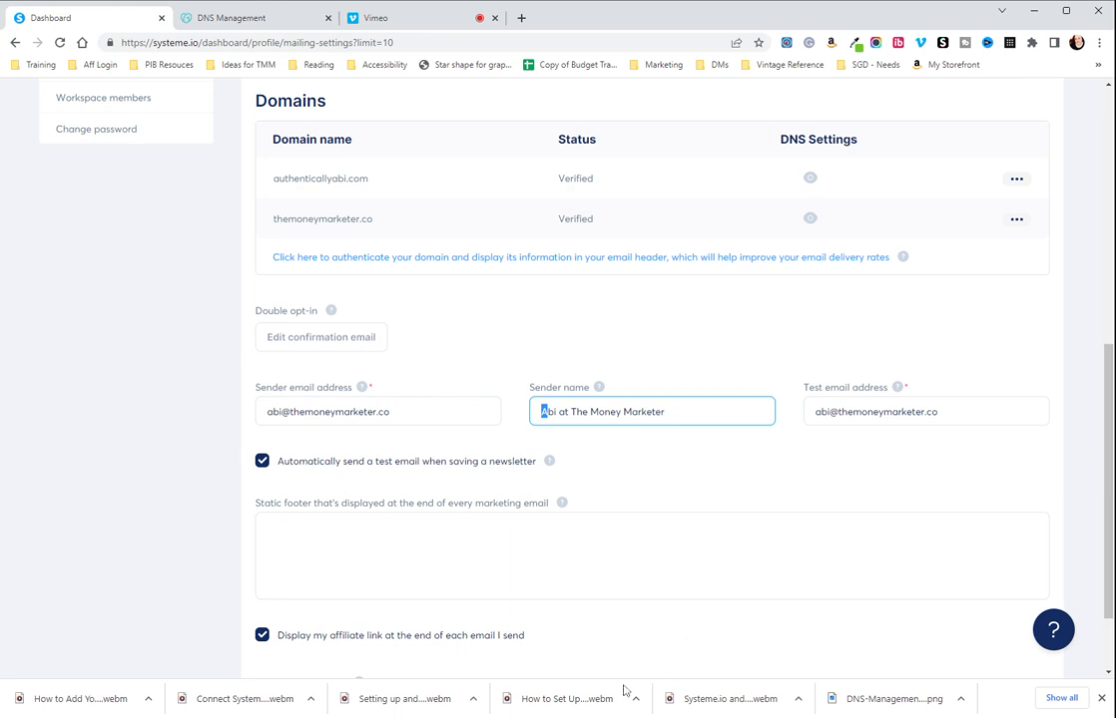